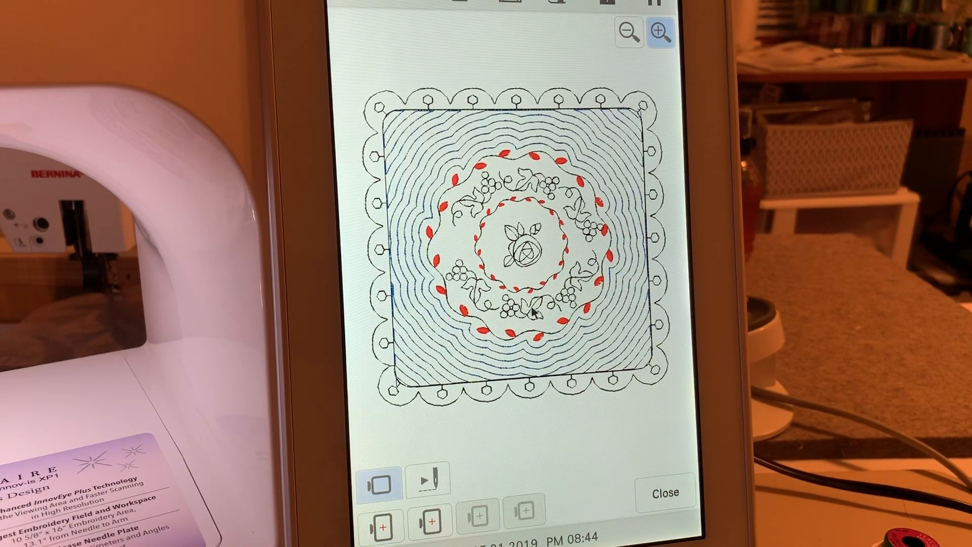
- Discard the finished sample block and return to an empty pattern-selection screen
{"action": "left_click", "coordinate": [665, 492]}
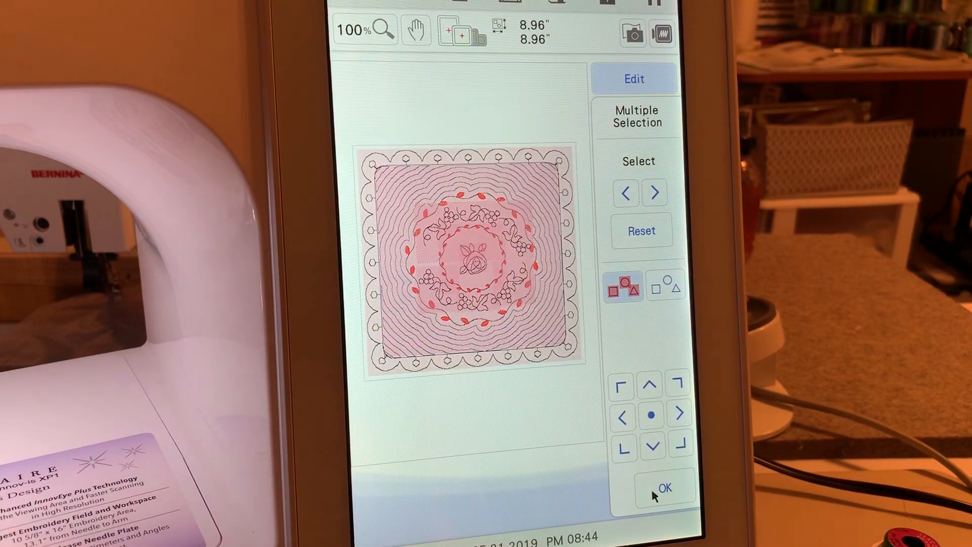
{"action": "left_click", "coordinate": [665, 488]}
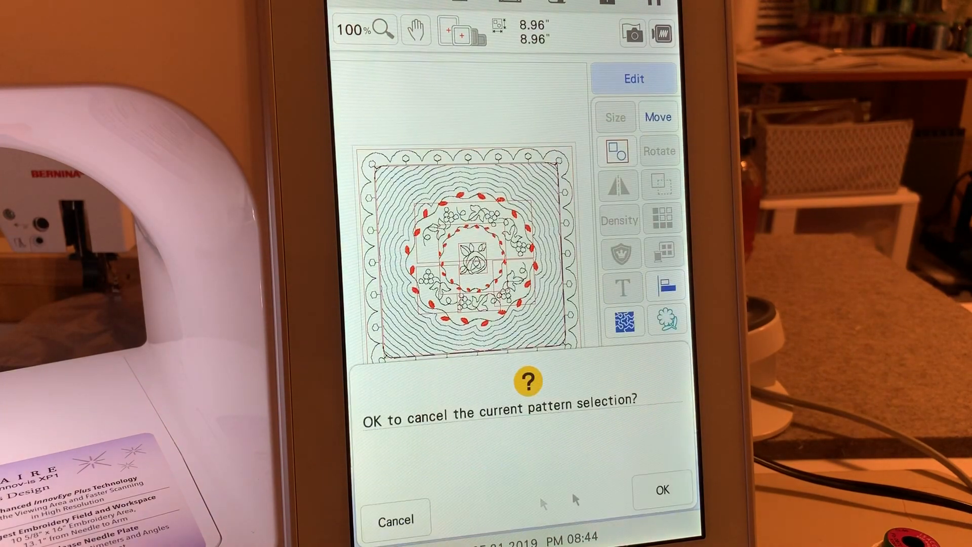
{"action": "left_click", "coordinate": [664, 490]}
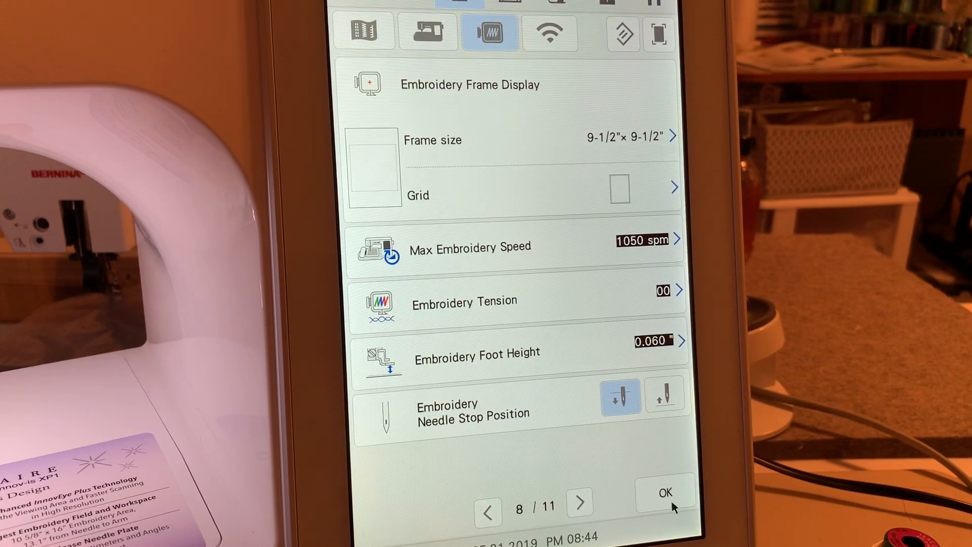
{"action": "left_click", "coordinate": [665, 505]}
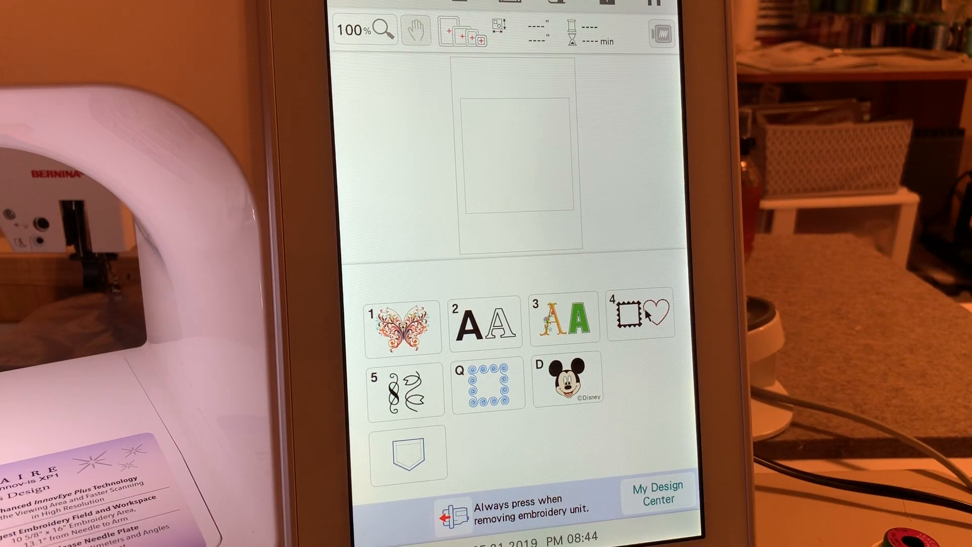
- Place circle frame 008 of red leaves and enlarge it to about 5.69 x 5.72 in
{"action": "left_click", "coordinate": [637, 322]}
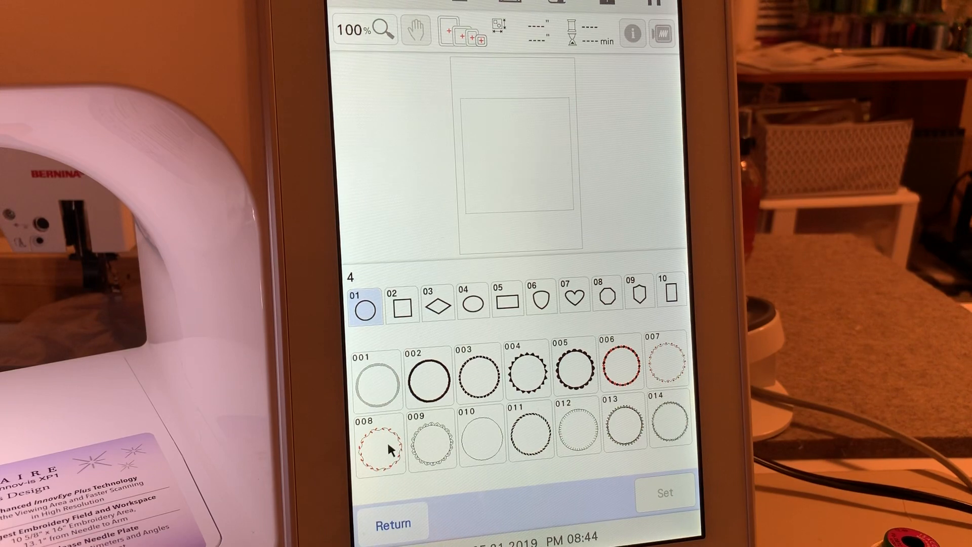
{"action": "left_click", "coordinate": [379, 453]}
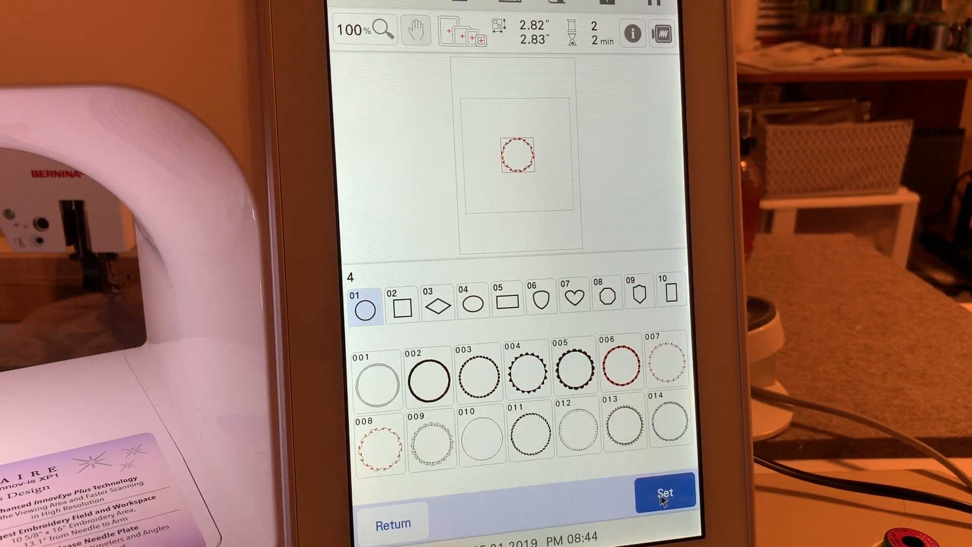
{"action": "left_click", "coordinate": [664, 491]}
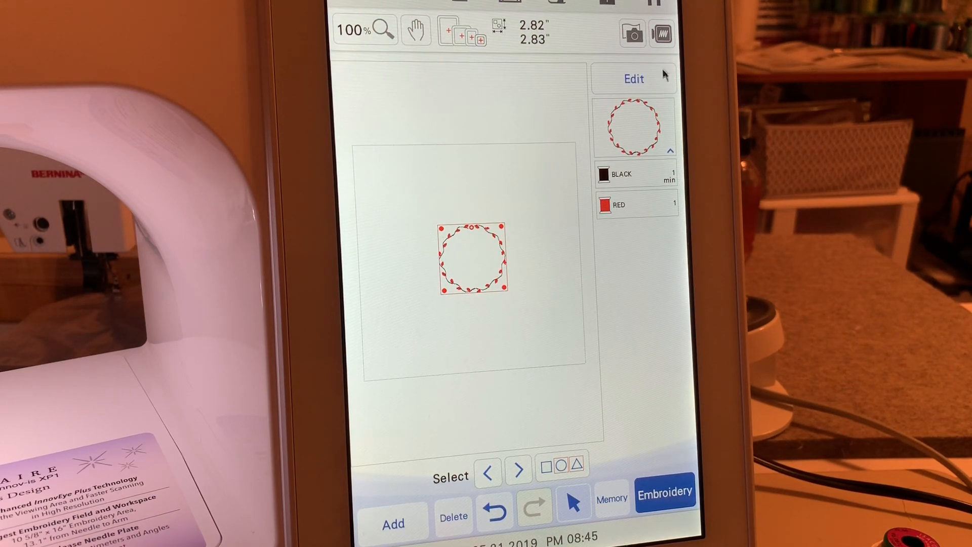
{"action": "left_click", "coordinate": [634, 79]}
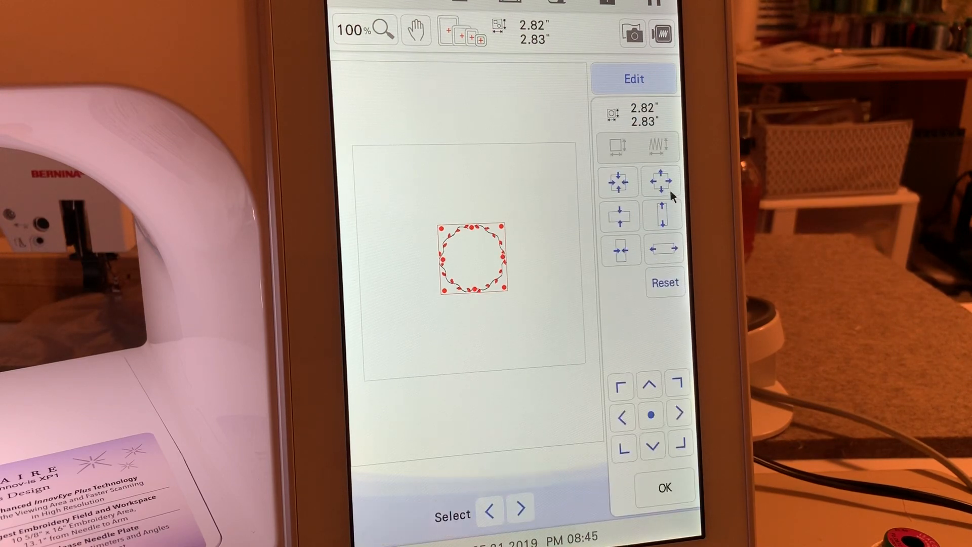
{"action": "left_click", "coordinate": [661, 181]}
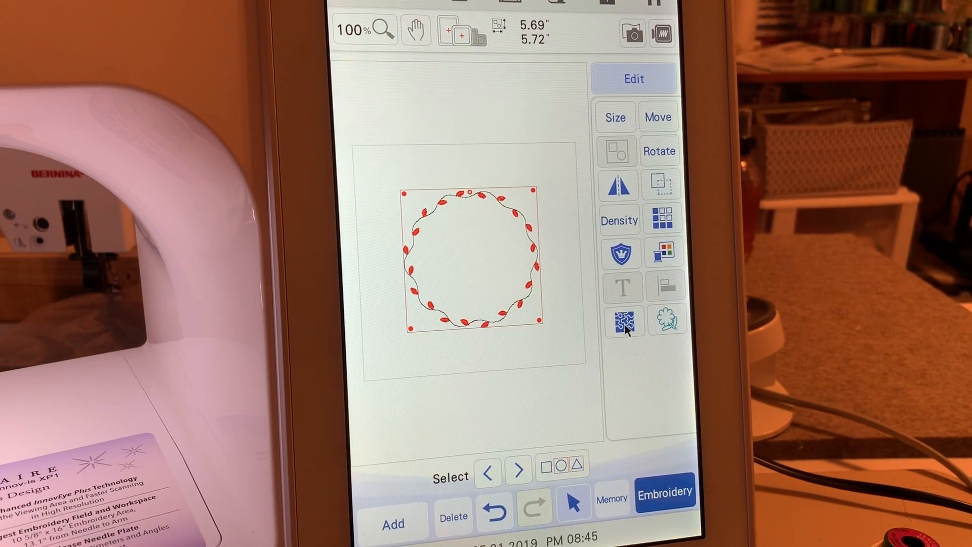
- Start echo quilting around the wreath and step the area size up to 8 x 8 in
{"action": "left_click", "coordinate": [621, 321]}
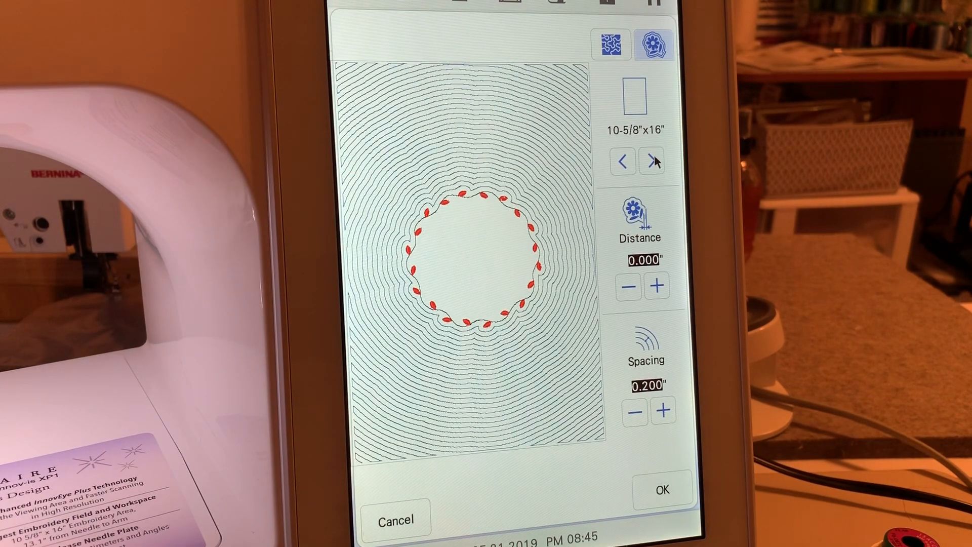
{"action": "left_click", "coordinate": [652, 160]}
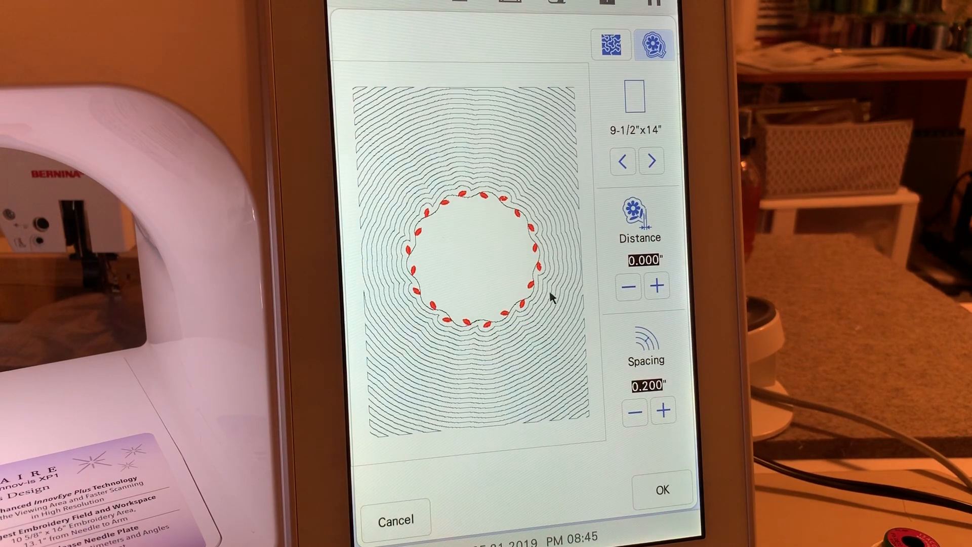
{"action": "left_click", "coordinate": [653, 159]}
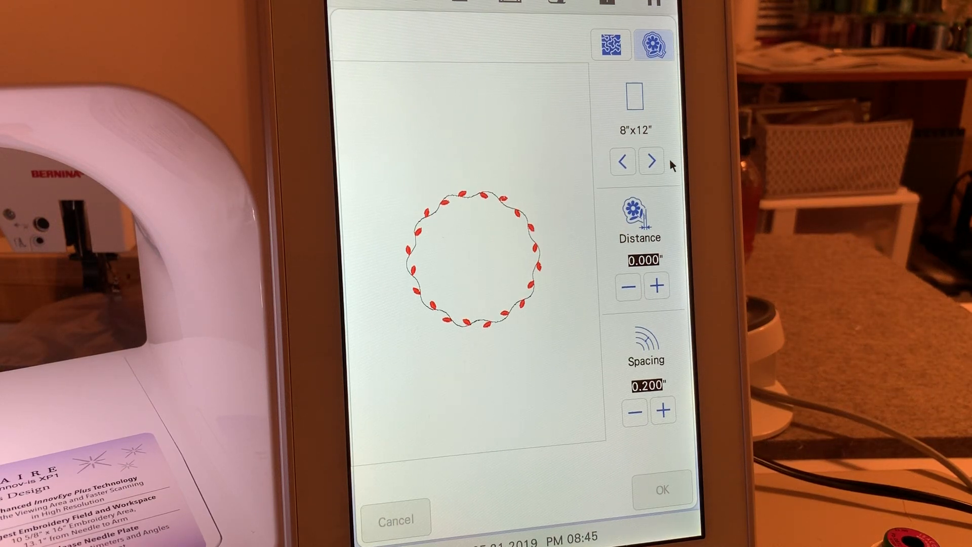
{"action": "left_click", "coordinate": [652, 161]}
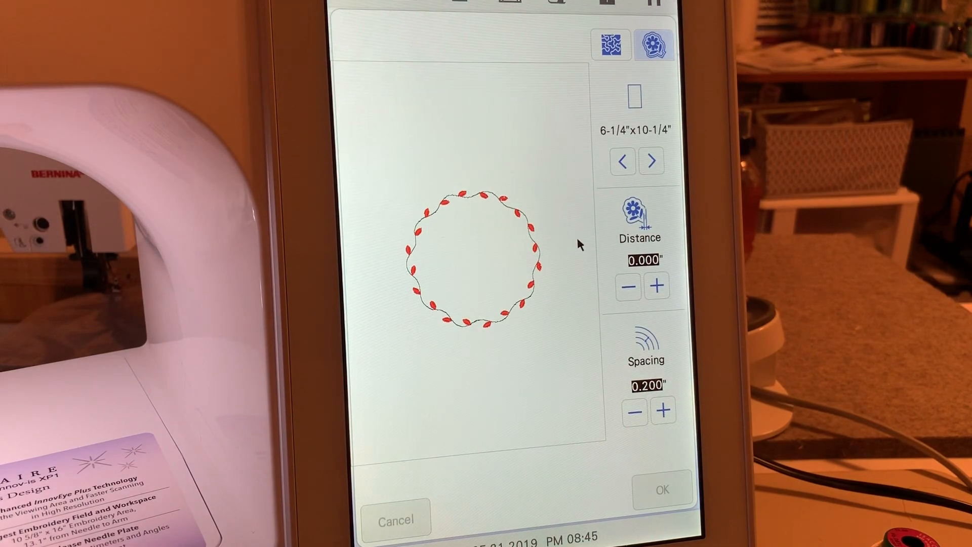
{"action": "mouse_move", "coordinate": [581, 205]}
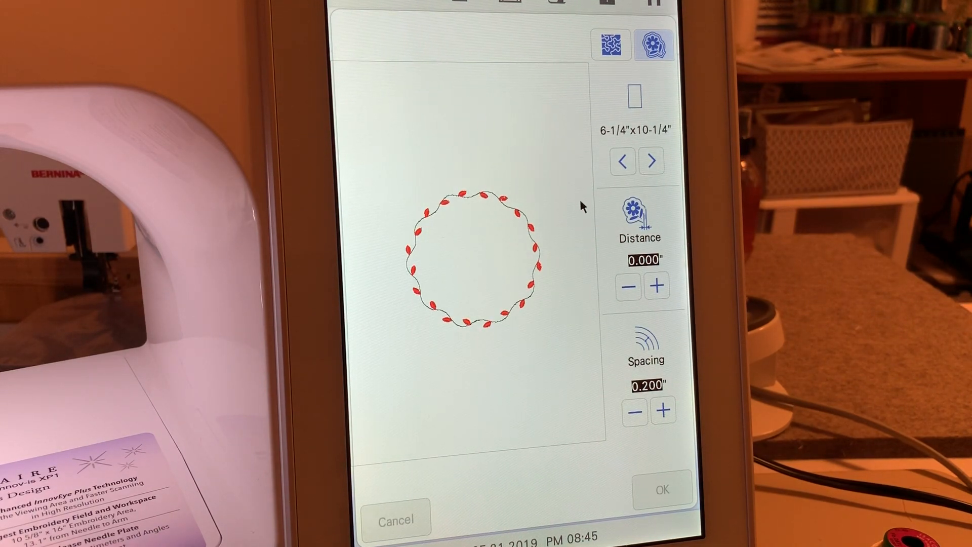
{"action": "left_click", "coordinate": [651, 160]}
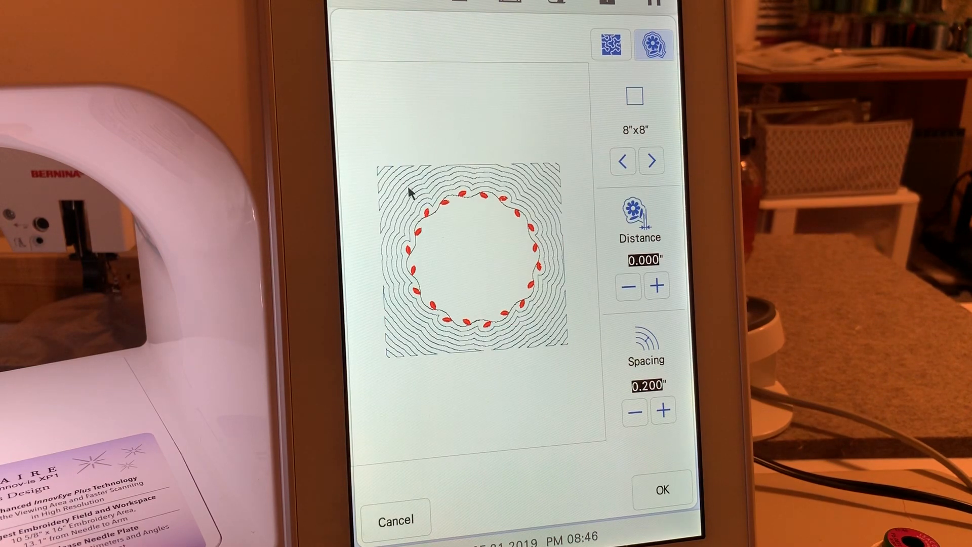
{"action": "mouse_move", "coordinate": [533, 196]}
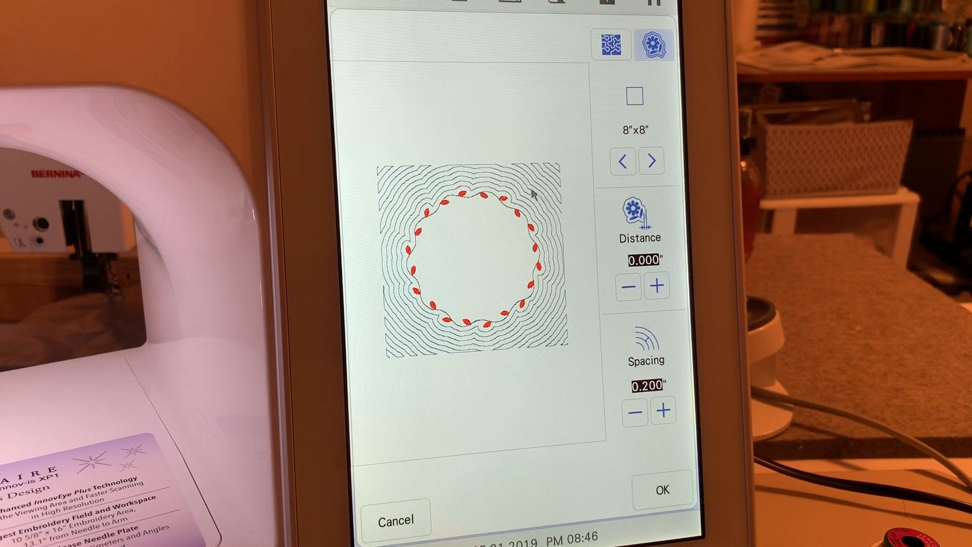
{"action": "mouse_move", "coordinate": [419, 367]}
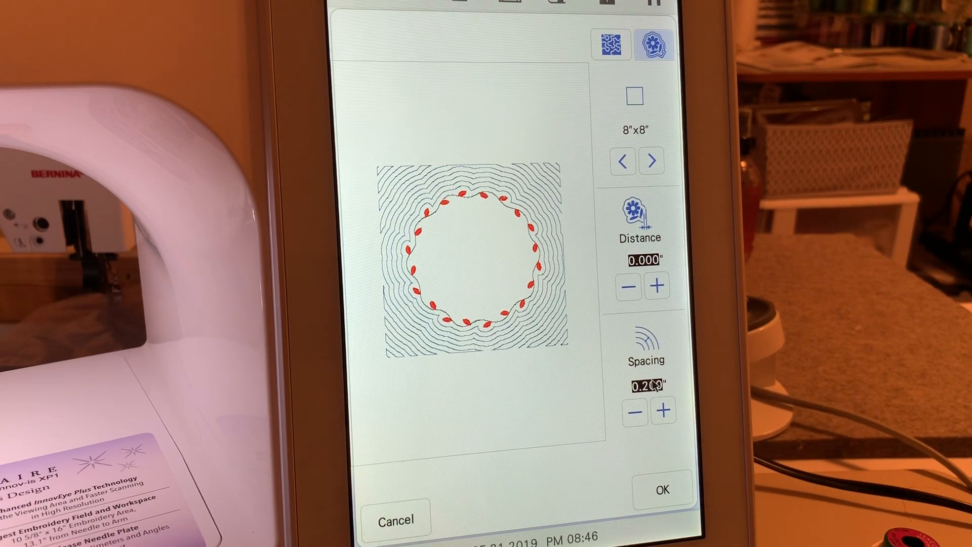
- Widen the echo line spacing to 0.244 in and apply the quilting
{"action": "left_click", "coordinate": [660, 409]}
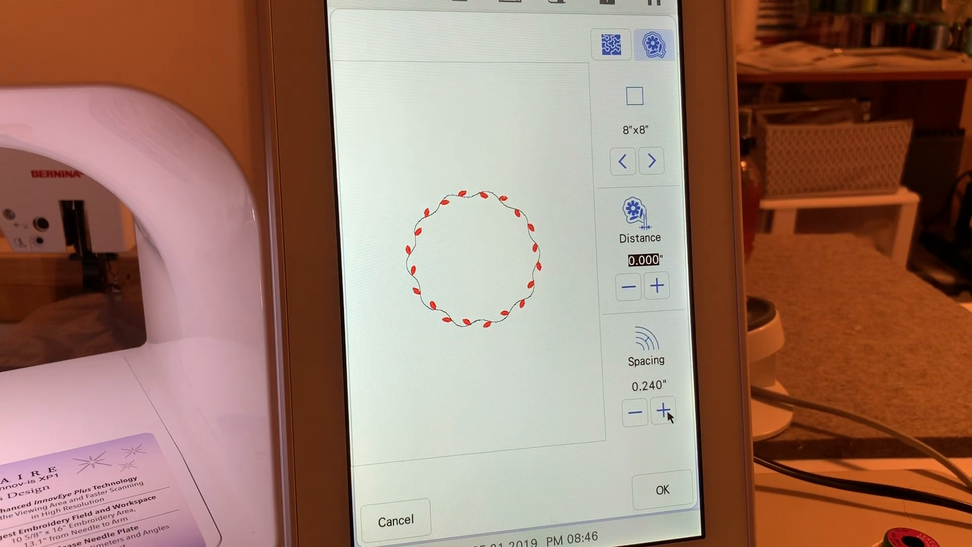
{"action": "left_click", "coordinate": [660, 411]}
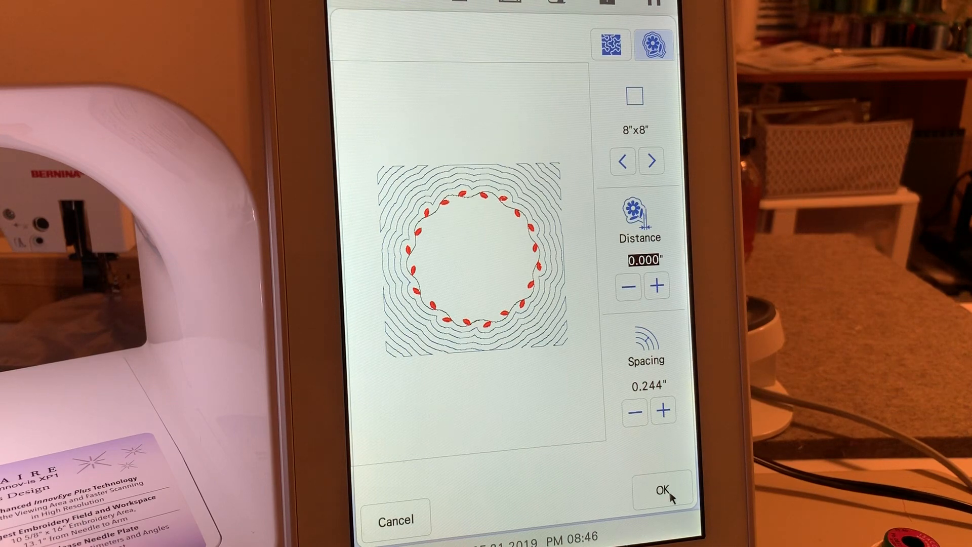
{"action": "left_click", "coordinate": [662, 486]}
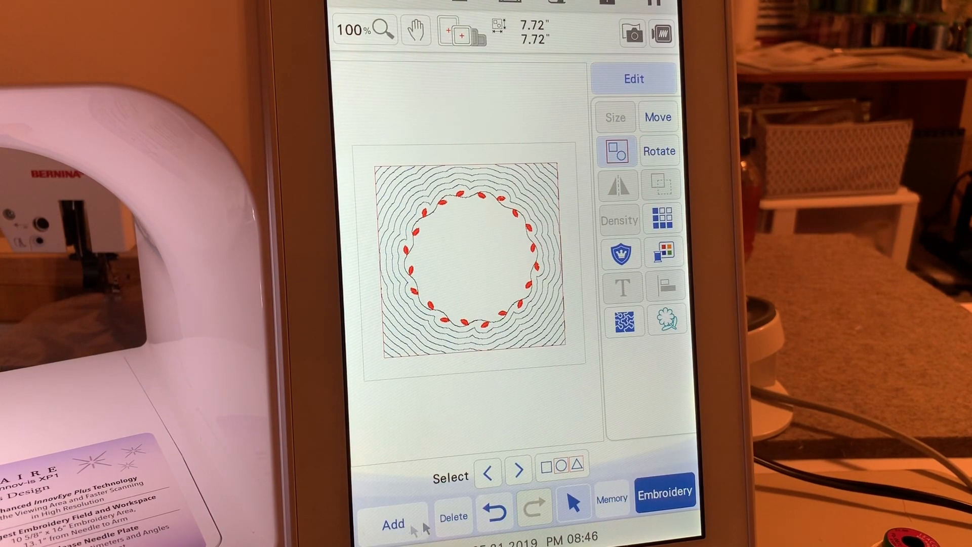
- Add a small decorated square frame pattern to the layout
{"action": "left_click", "coordinate": [662, 504]}
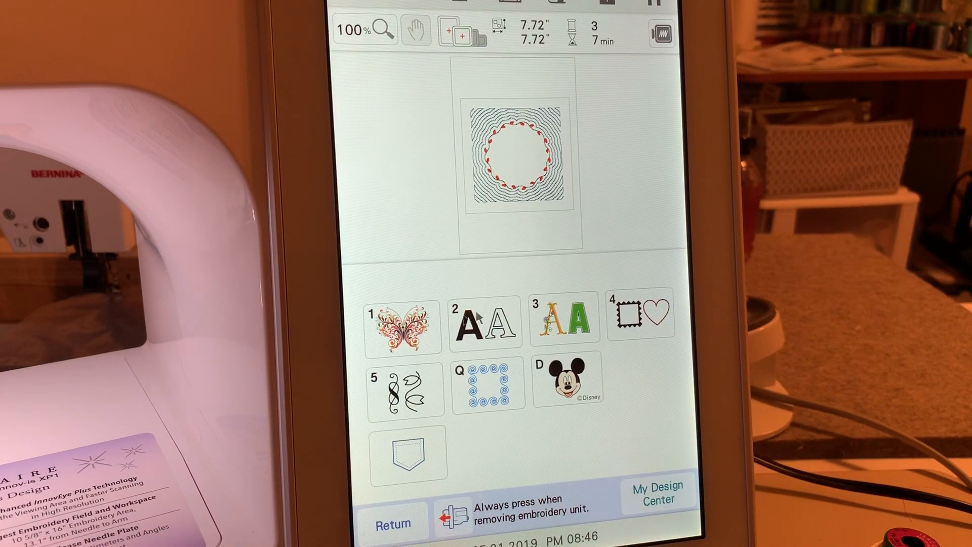
{"action": "left_click", "coordinate": [631, 322]}
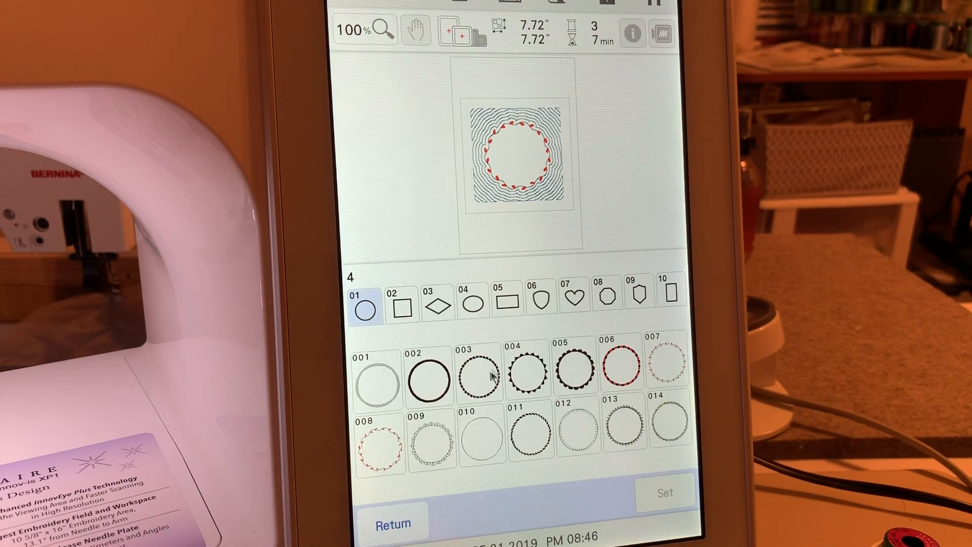
{"action": "left_click", "coordinate": [399, 310]}
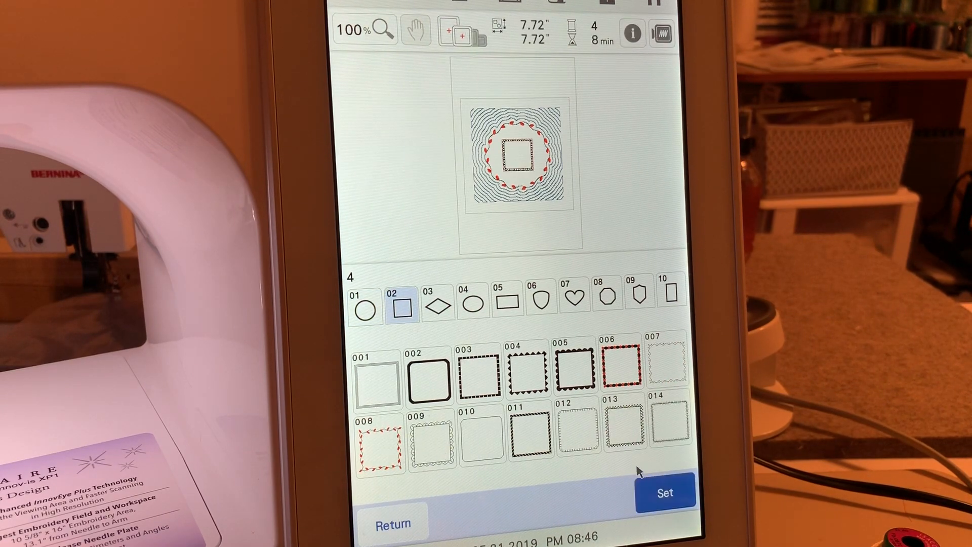
{"action": "left_click", "coordinate": [664, 492]}
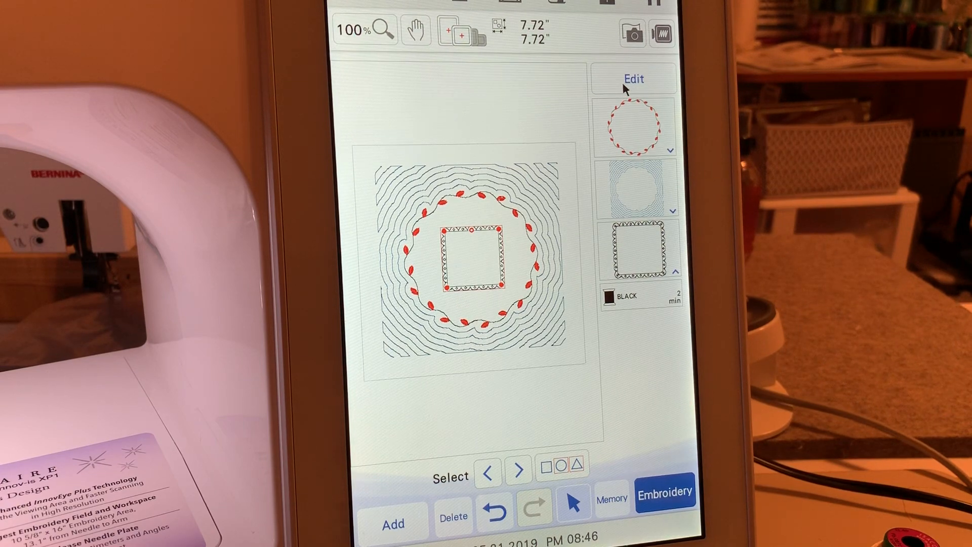
- Enlarge the square into a scalloped border enclosing the block, about 8.9 in
{"action": "left_click", "coordinate": [632, 79]}
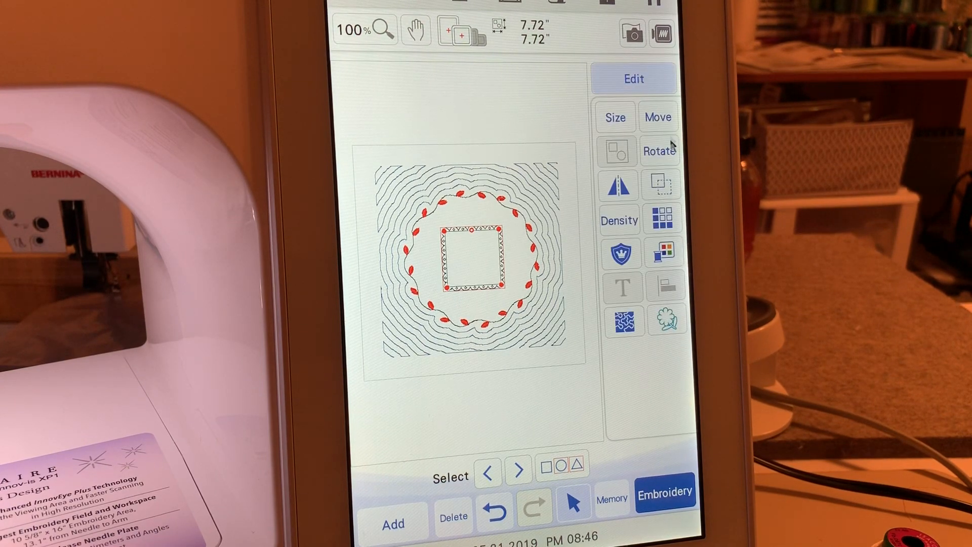
{"action": "left_click", "coordinate": [658, 117]}
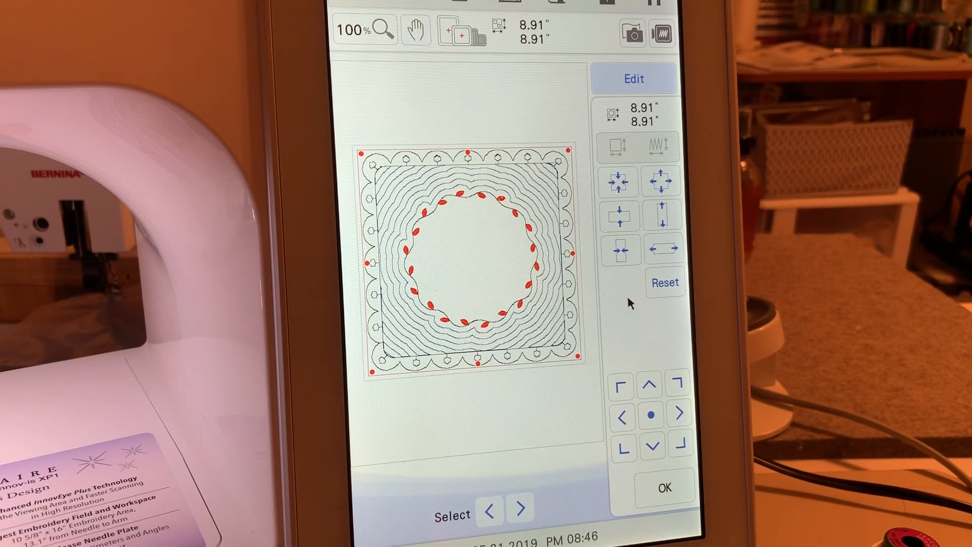
{"action": "left_click", "coordinate": [664, 487]}
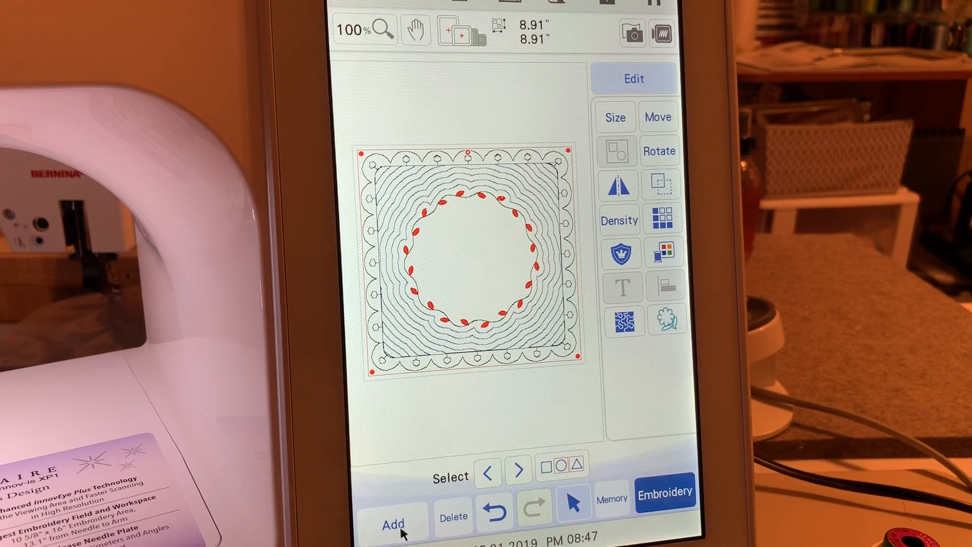
- Add outline rose pattern 162 from category 5, tab 03, at the wreath's centre
{"action": "left_click", "coordinate": [391, 523]}
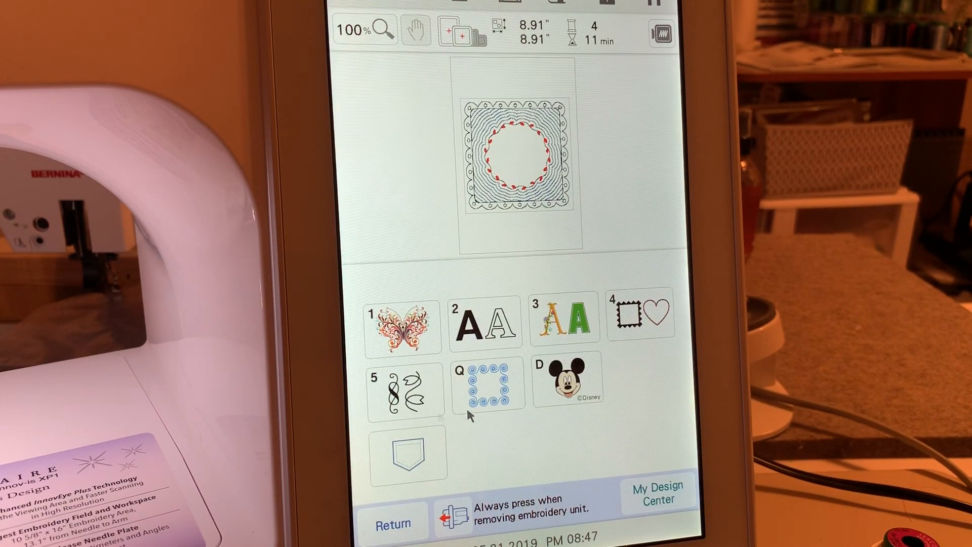
{"action": "left_click", "coordinate": [398, 390]}
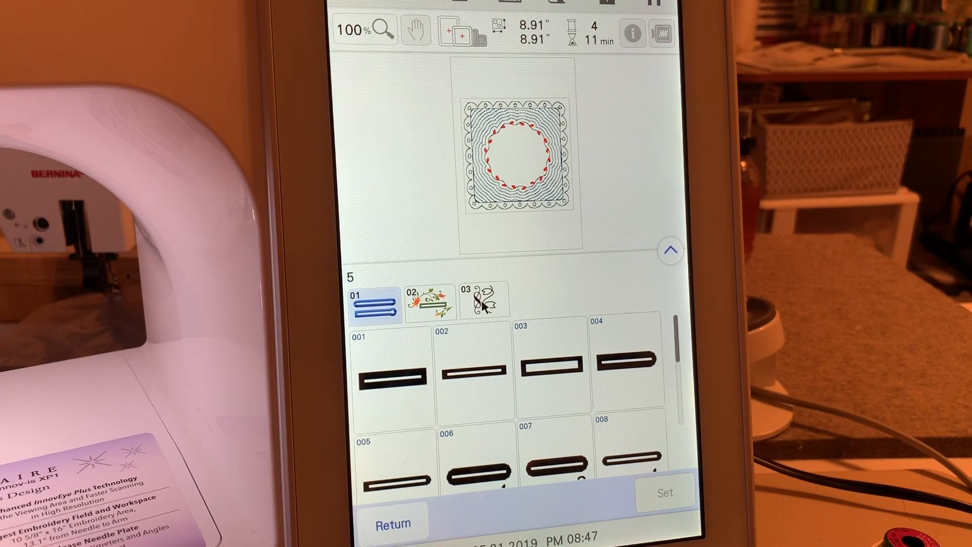
{"action": "left_click", "coordinate": [483, 303]}
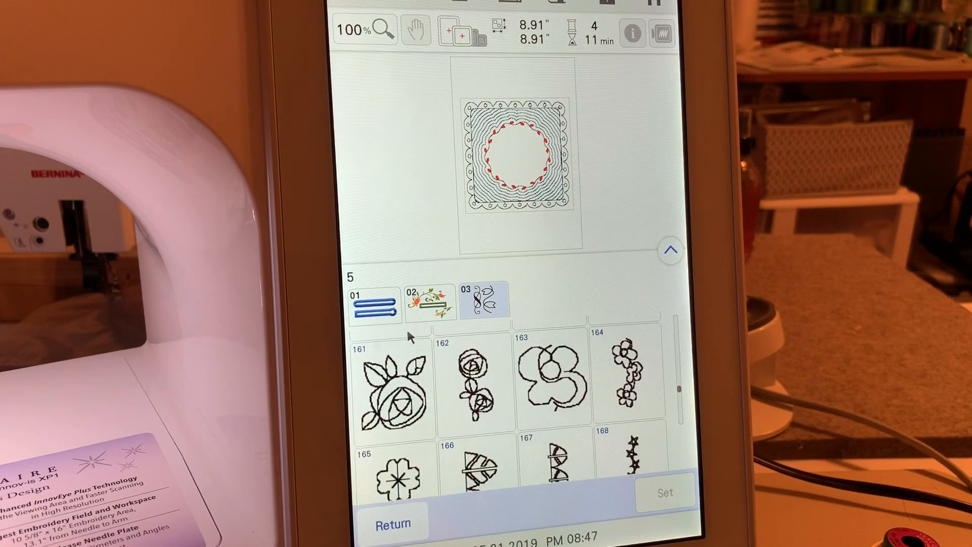
{"action": "left_click", "coordinate": [662, 504]}
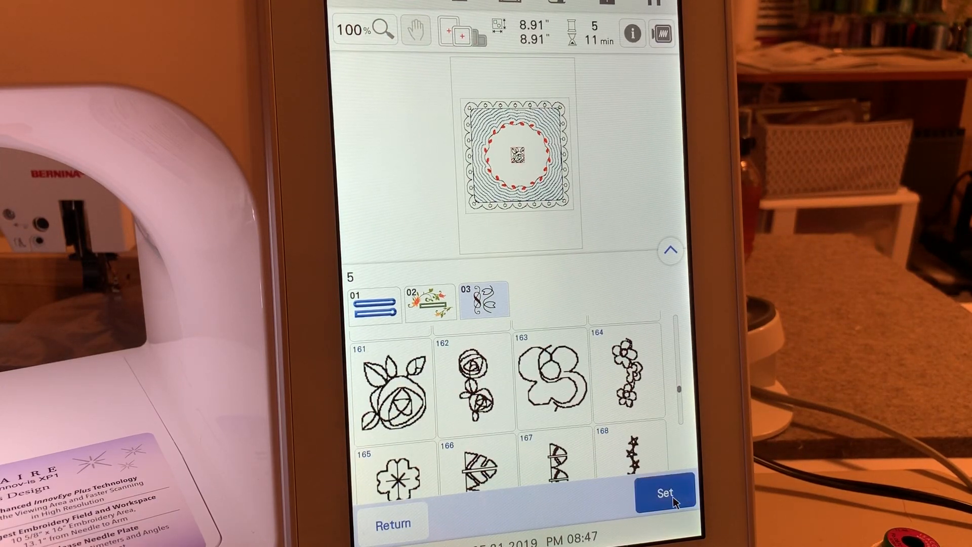
{"action": "left_click", "coordinate": [662, 490]}
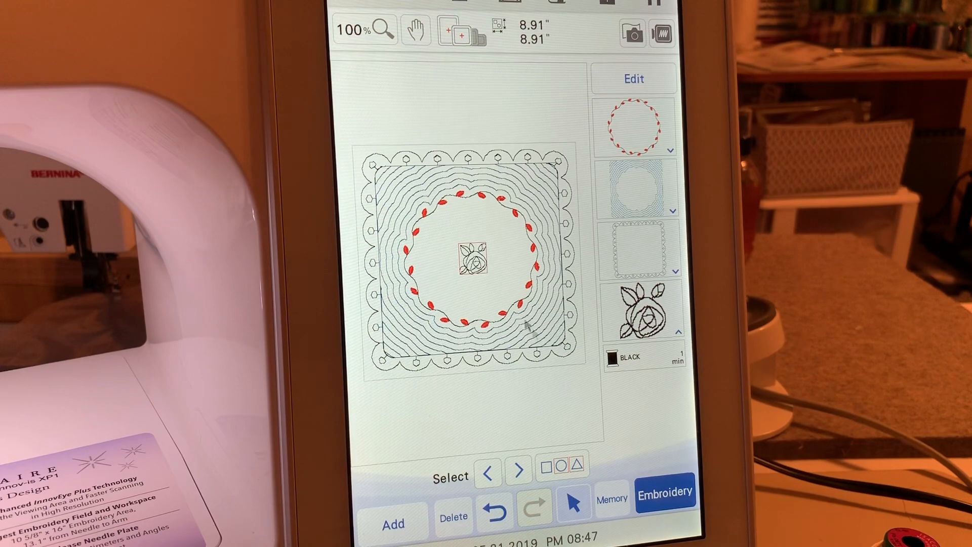
{"action": "left_click", "coordinate": [666, 492]}
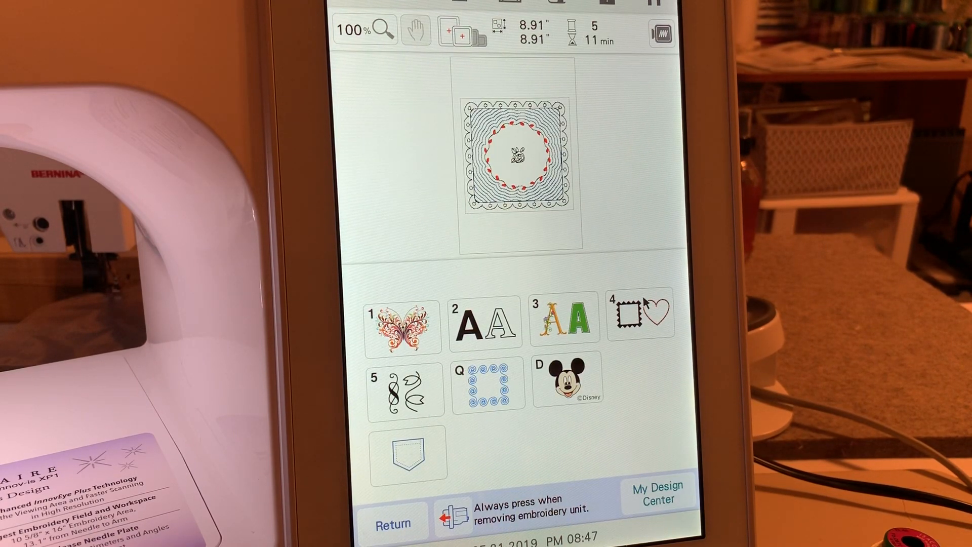
- Add a second leafy circle frame 008 as a smaller ring around the centre rose
{"action": "left_click", "coordinate": [628, 321]}
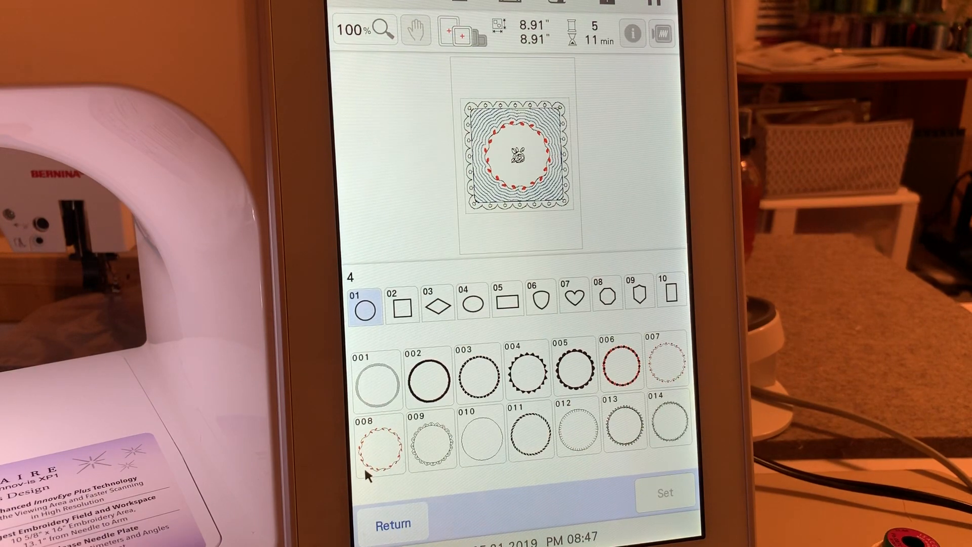
{"action": "left_click", "coordinate": [663, 492]}
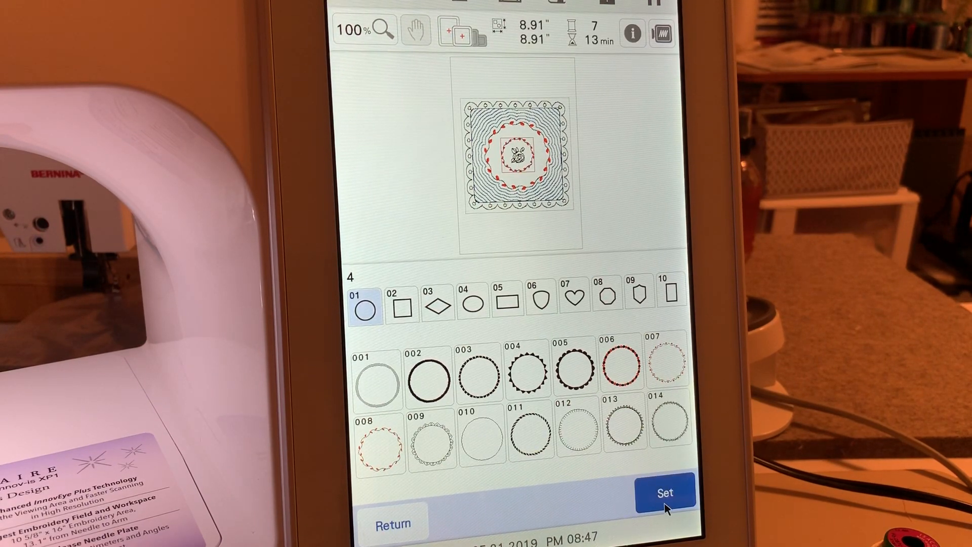
{"action": "left_click", "coordinate": [664, 491]}
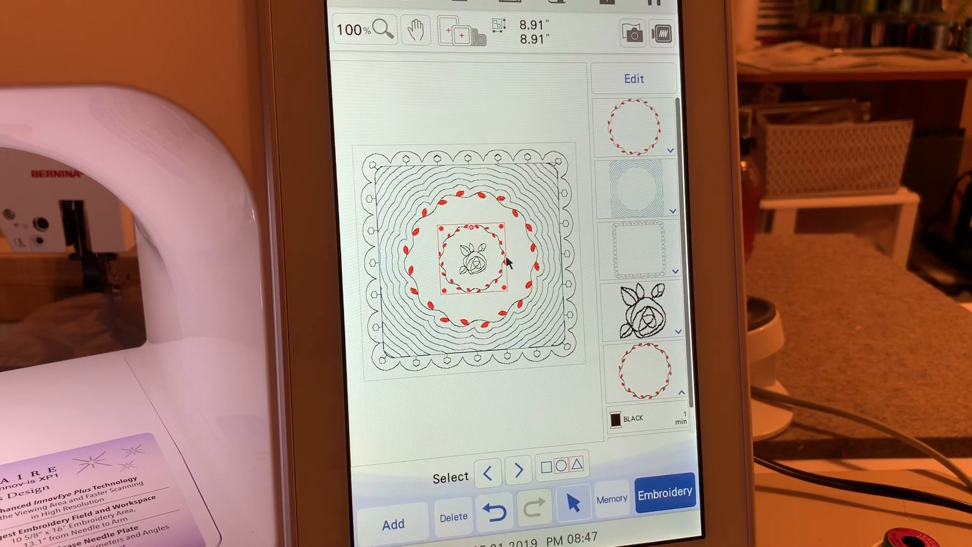
{"action": "mouse_move", "coordinate": [431, 261]}
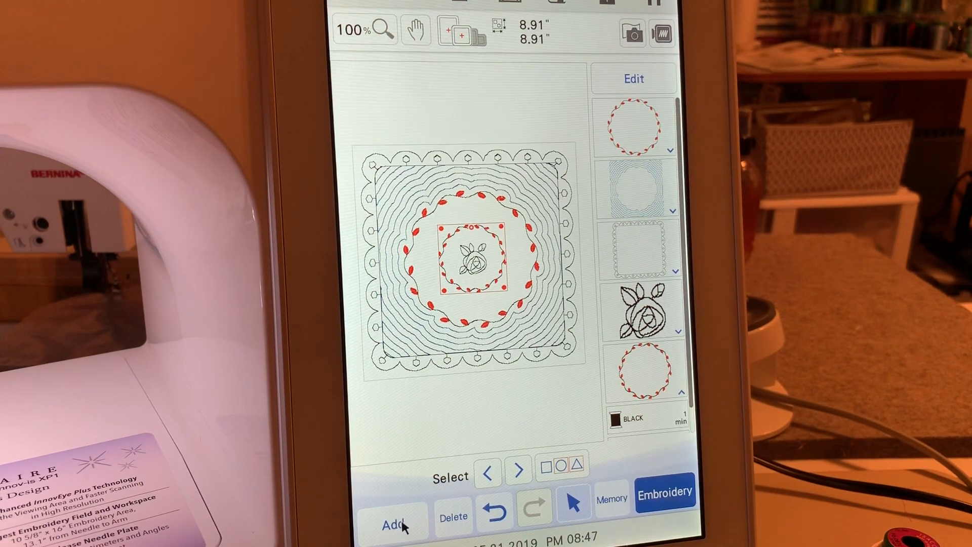
- Add the small outline floral sprig motif from category 5, tab 03, to the block
{"action": "left_click", "coordinate": [392, 523]}
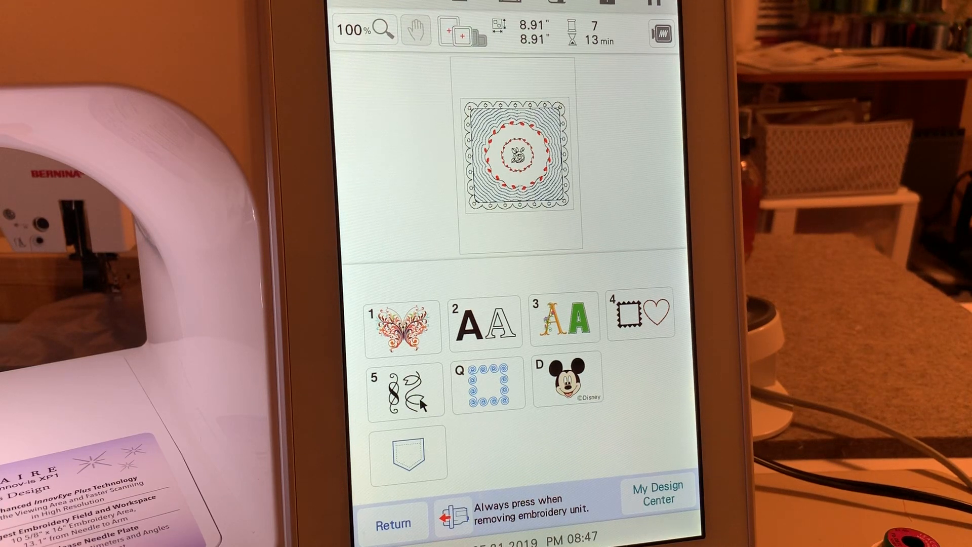
{"action": "left_click", "coordinate": [401, 391]}
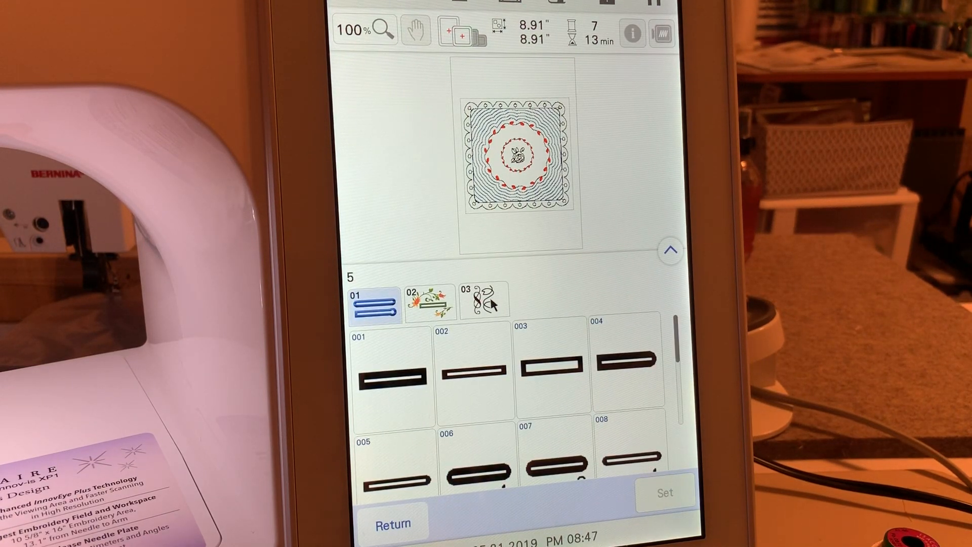
{"action": "left_click", "coordinate": [483, 302]}
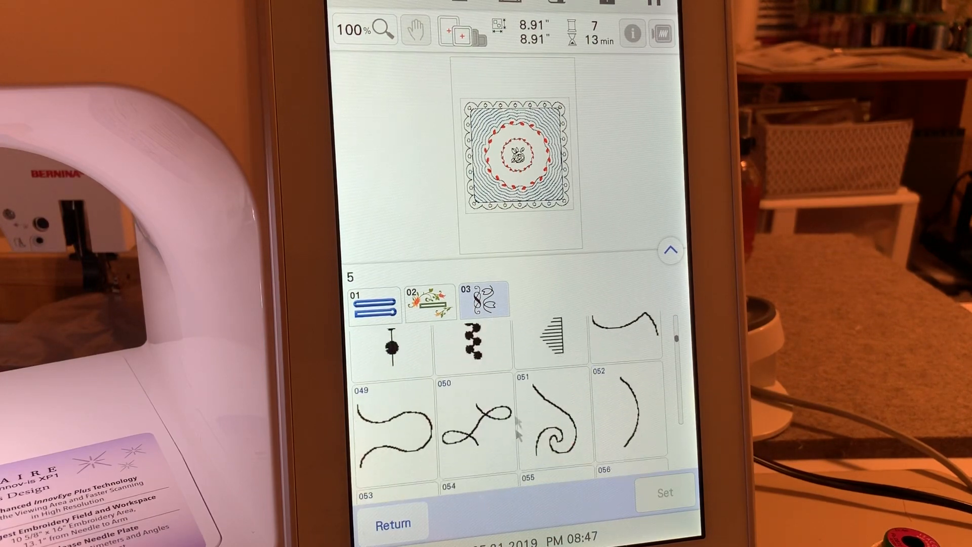
{"action": "scroll", "scroll_direction": "down", "scroll_amount": 3}
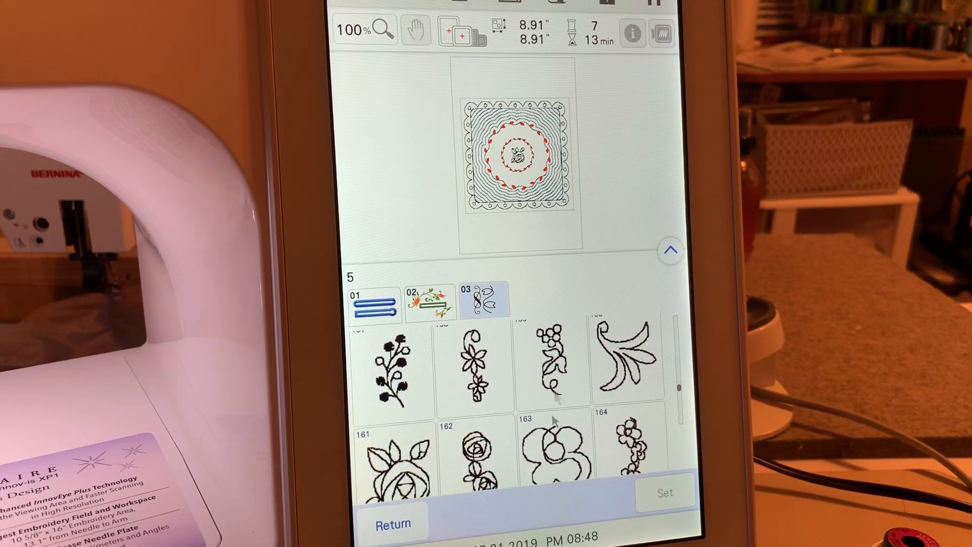
{"action": "left_click", "coordinate": [666, 492]}
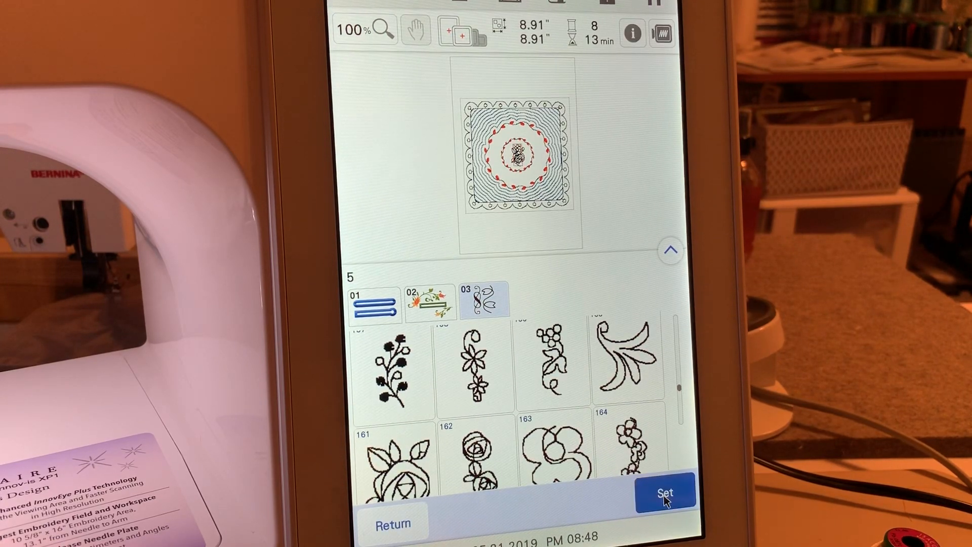
{"action": "left_click", "coordinate": [666, 504]}
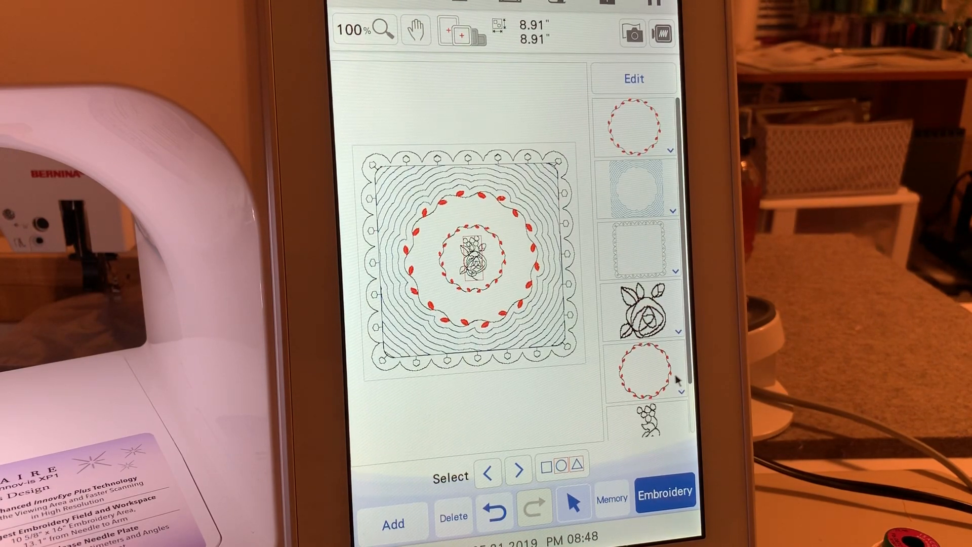
- Move the floral sprig rightward into the gap between the inner and outer rings
{"action": "left_click", "coordinate": [633, 79]}
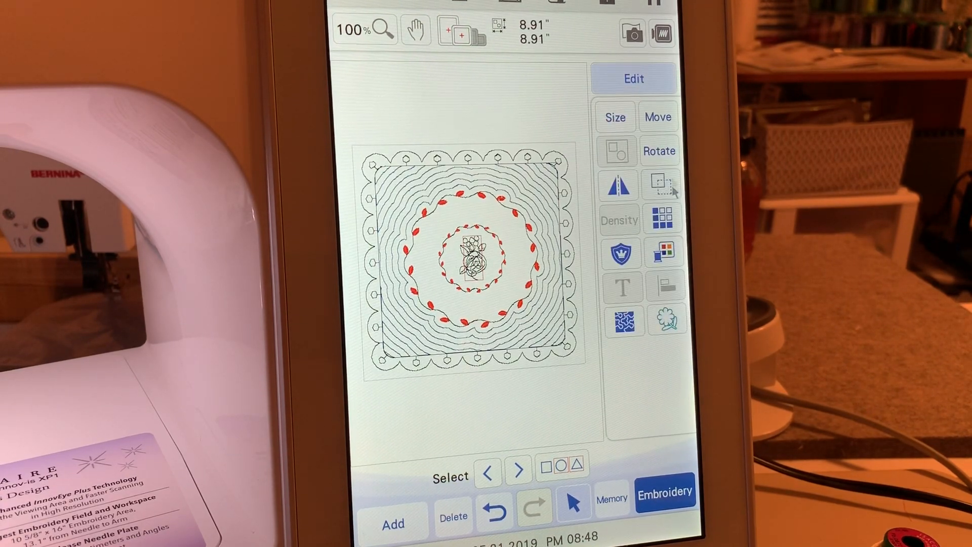
{"action": "left_click", "coordinate": [658, 116]}
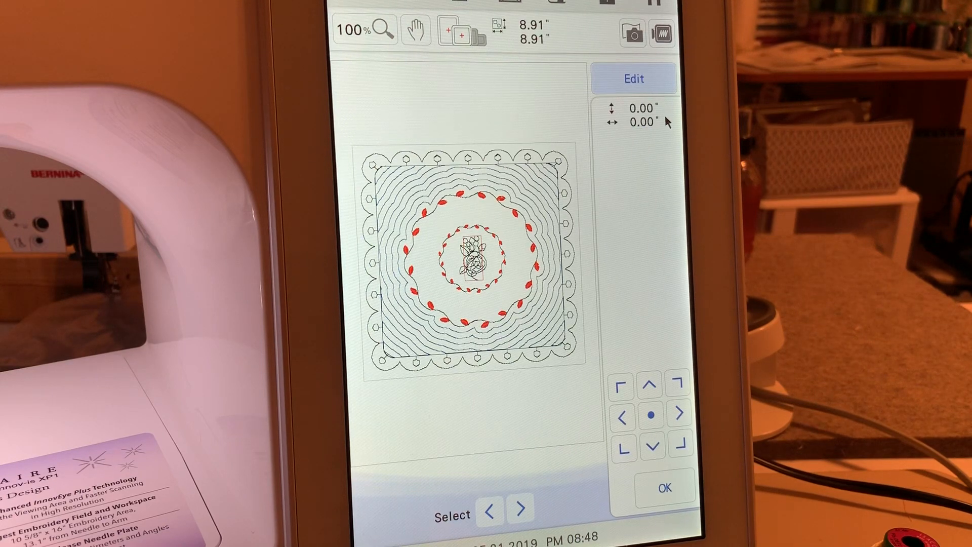
{"action": "left_click", "coordinate": [678, 414]}
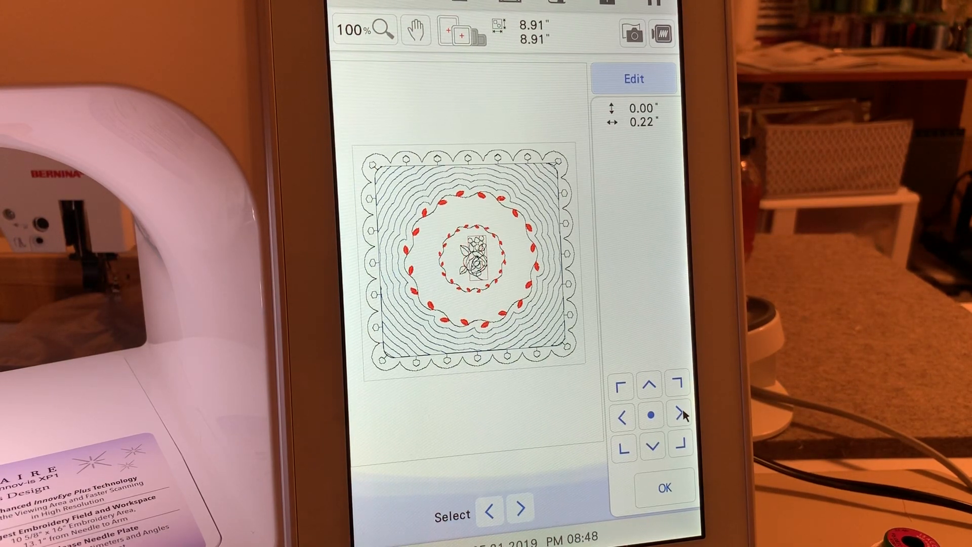
{"action": "left_click", "coordinate": [680, 414]}
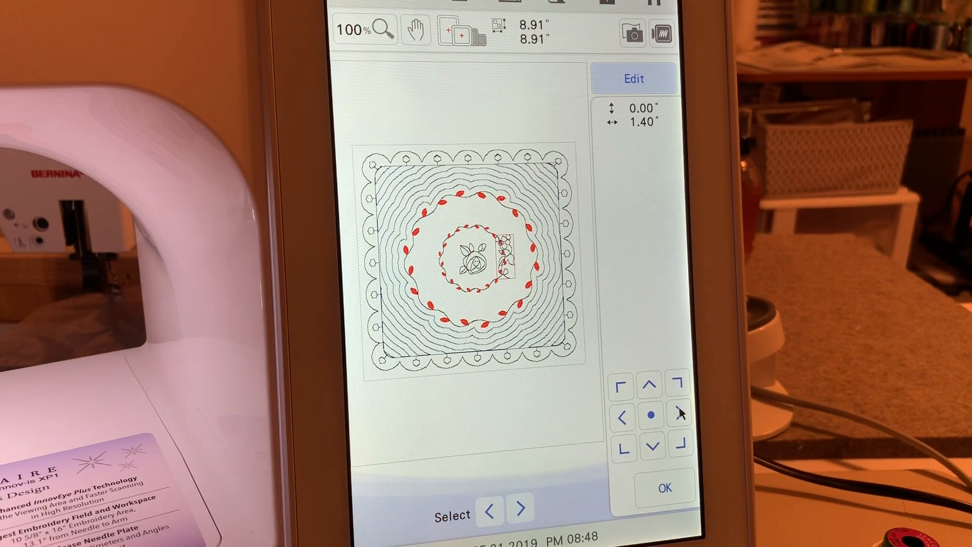
{"action": "left_click", "coordinate": [678, 415]}
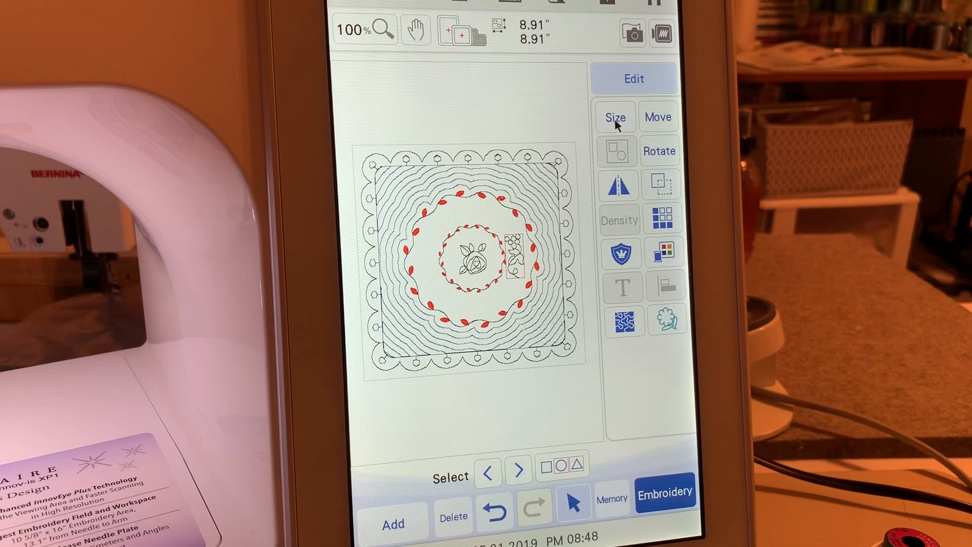
- Shrink the sprig proportionally to about 1.56 x 0.66 in using density-recalculating resize
{"action": "left_click", "coordinate": [616, 116]}
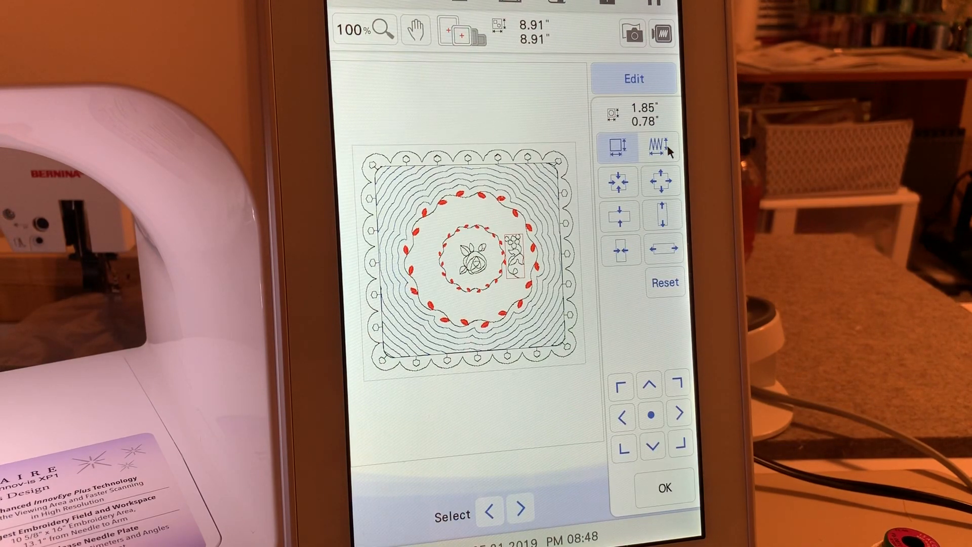
{"action": "left_click", "coordinate": [665, 281]}
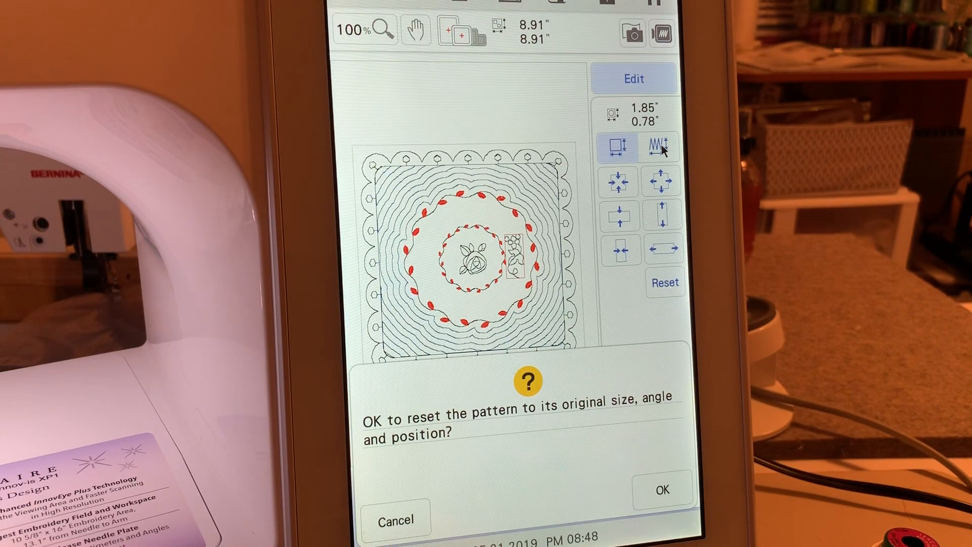
{"action": "left_click", "coordinate": [662, 490]}
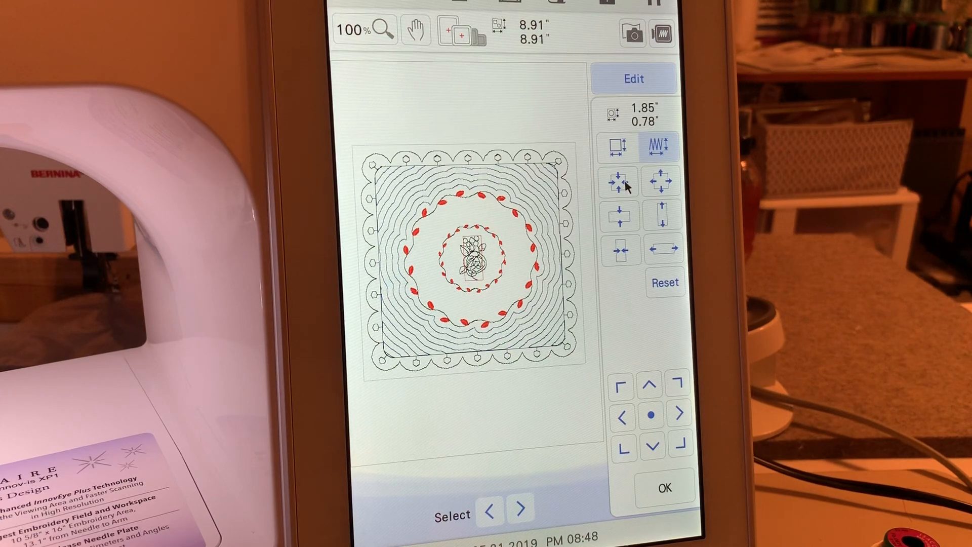
{"action": "left_click", "coordinate": [617, 180]}
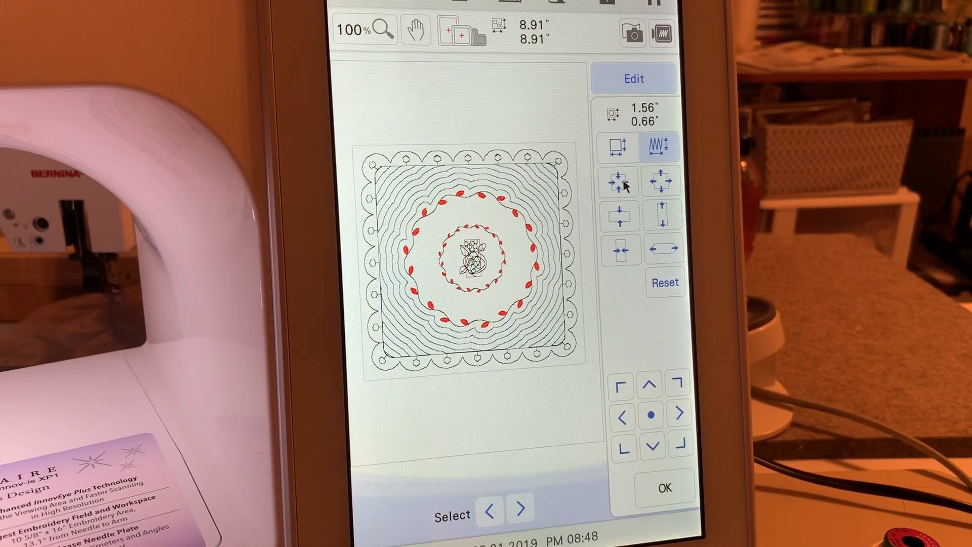
{"action": "left_click", "coordinate": [618, 182]}
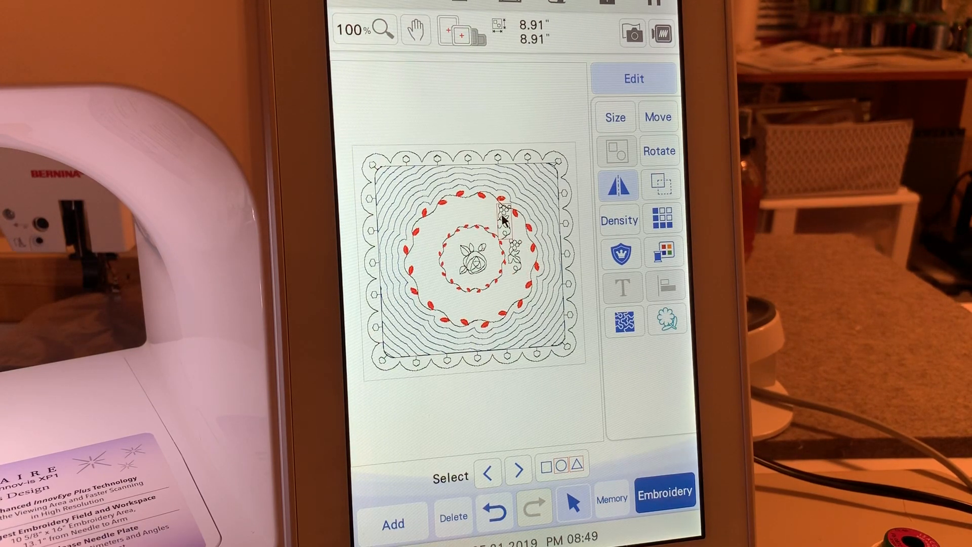
- Rotate the first floral motif 20 degrees anticlockwise to follow the ring
{"action": "left_click", "coordinate": [659, 151]}
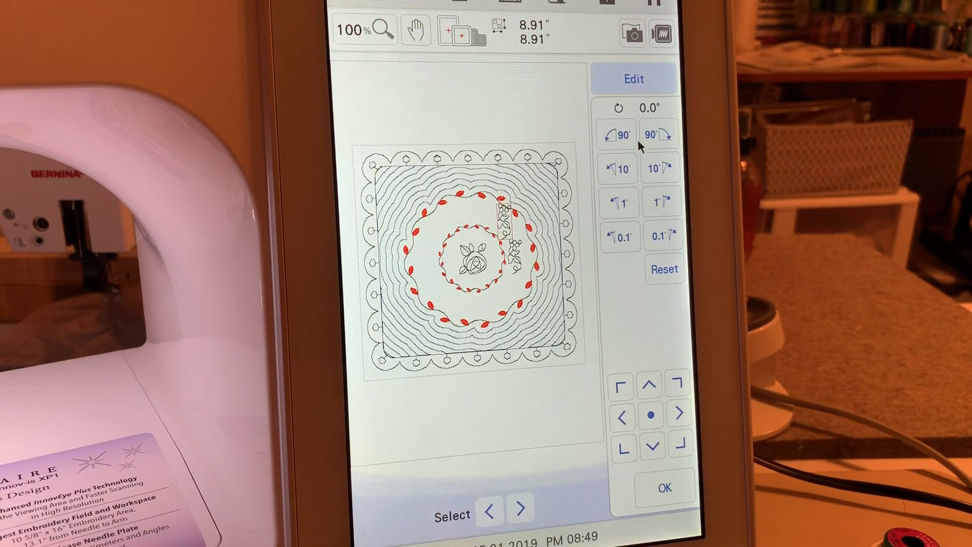
{"action": "left_click", "coordinate": [618, 168]}
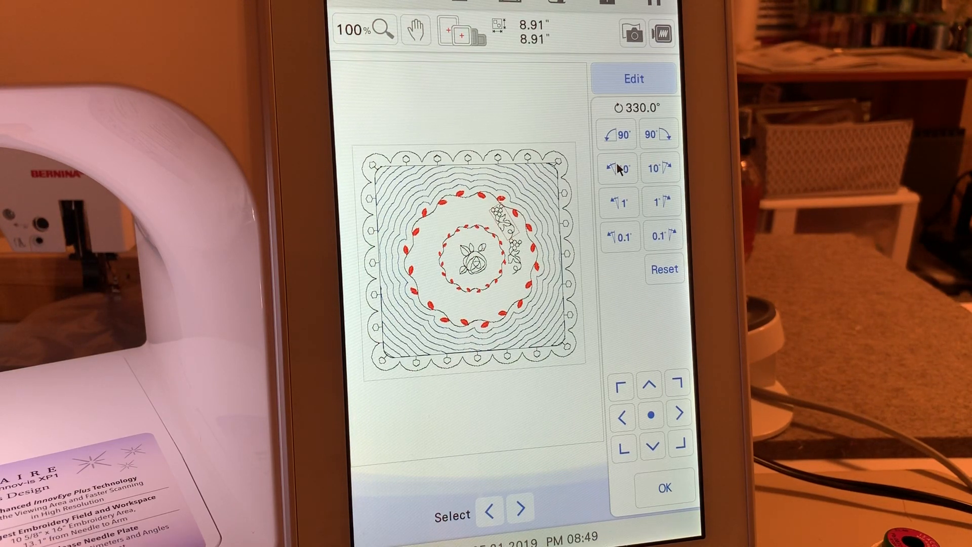
{"action": "left_click", "coordinate": [617, 168]}
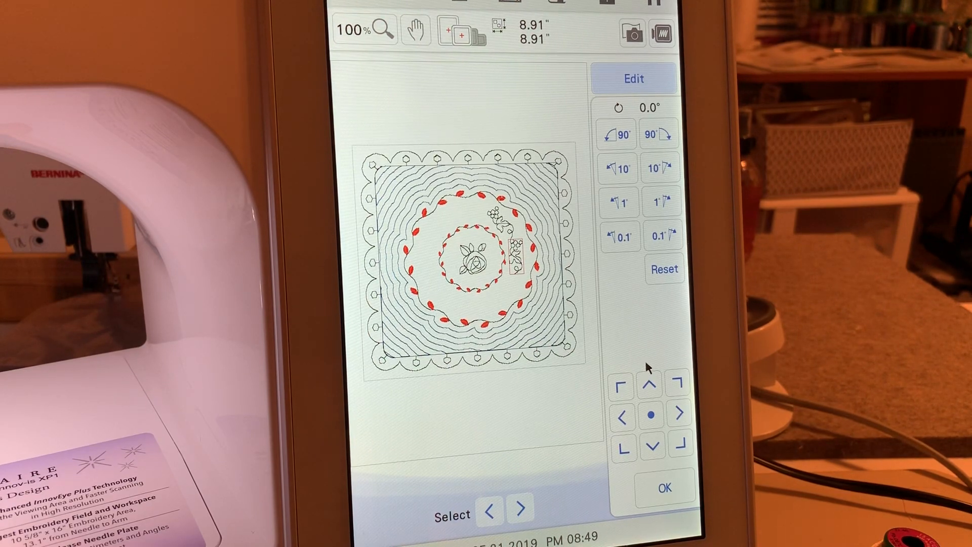
{"action": "mouse_move", "coordinate": [619, 357]}
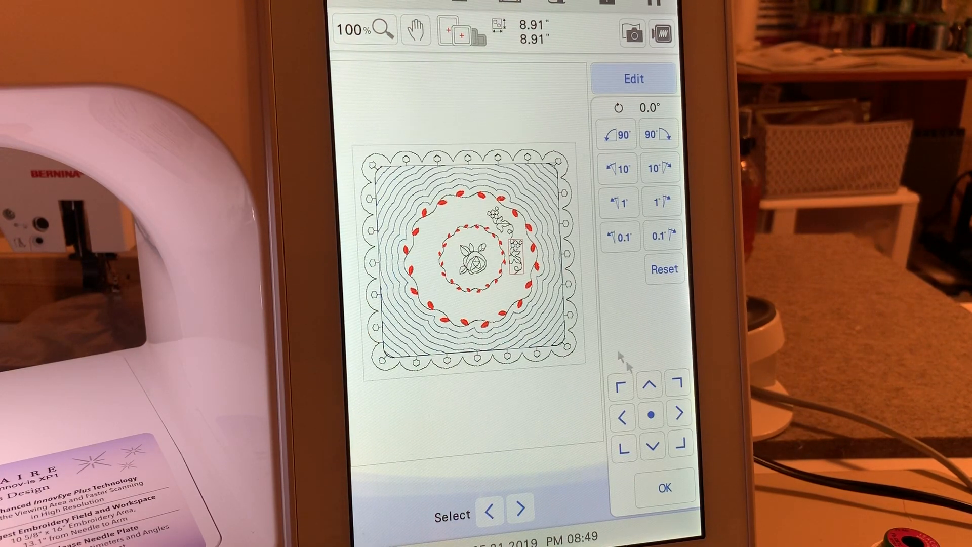
{"action": "left_click", "coordinate": [666, 487]}
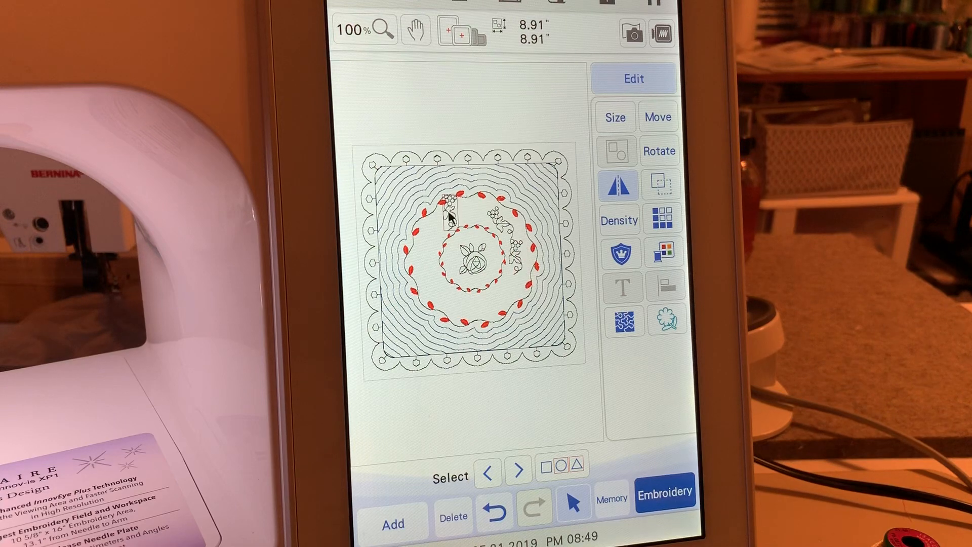
- Rotate the top-left motif a quarter turn clockwise, then fine-tune it in 10-degree steps anticlockwise
{"action": "left_click", "coordinate": [659, 151]}
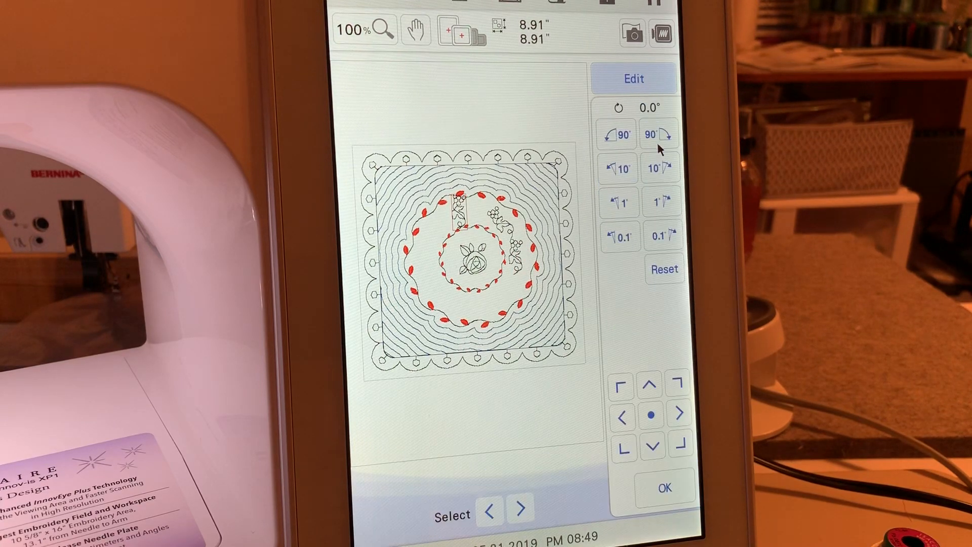
{"action": "left_click", "coordinate": [659, 135]}
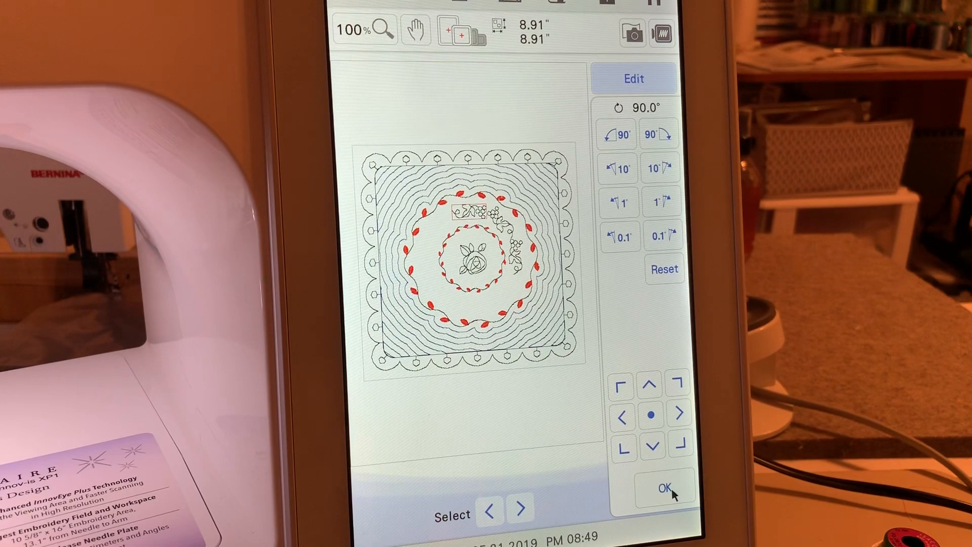
{"action": "left_click", "coordinate": [665, 486]}
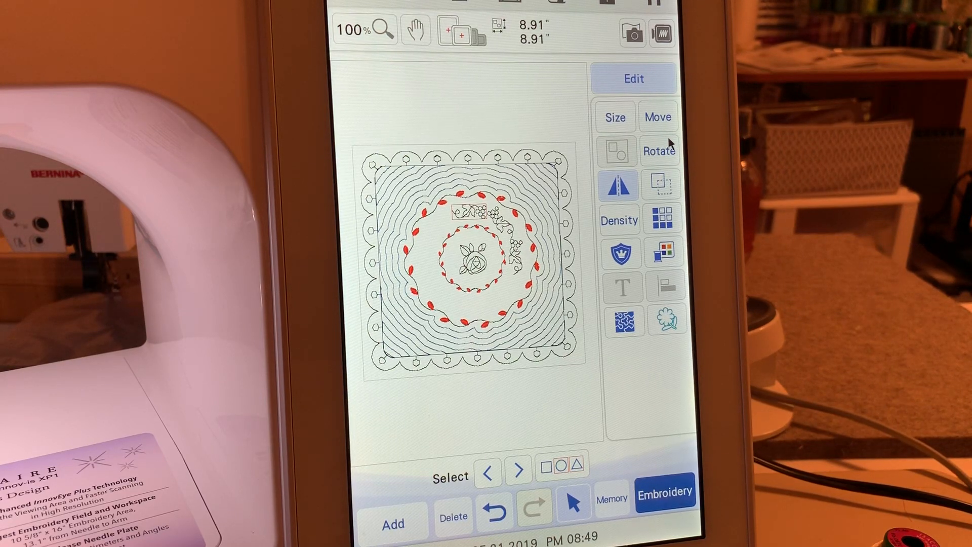
{"action": "left_click", "coordinate": [659, 151]}
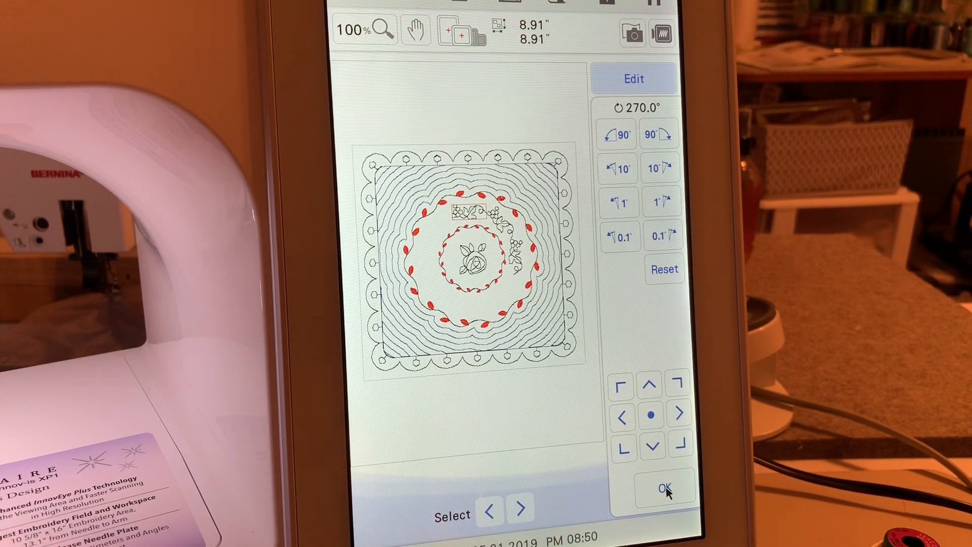
{"action": "left_click", "coordinate": [665, 486]}
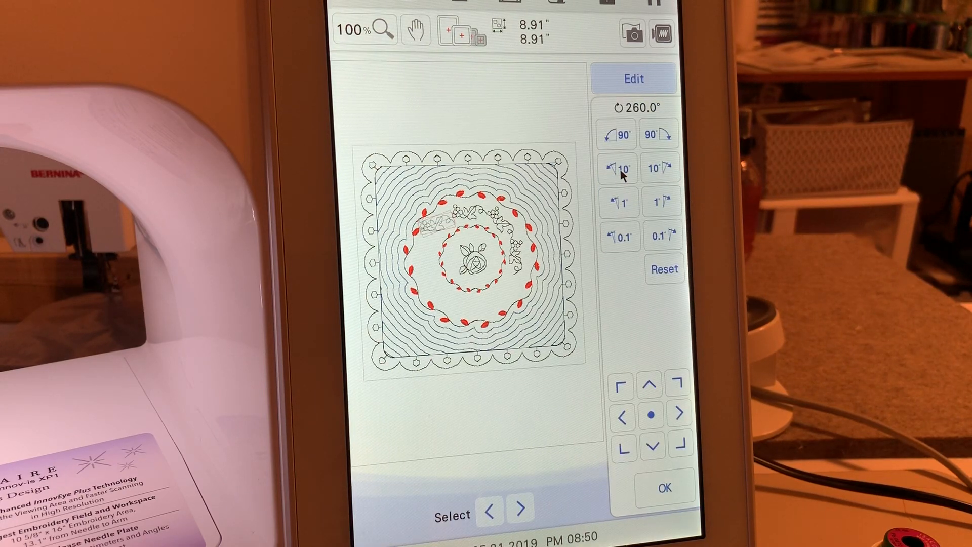
{"action": "left_click", "coordinate": [615, 168]}
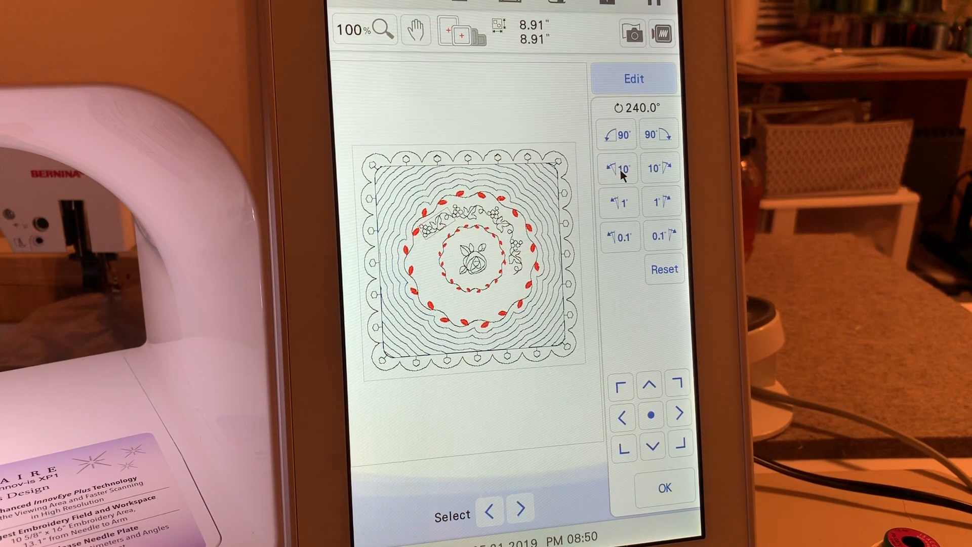
{"action": "left_click", "coordinate": [618, 167]}
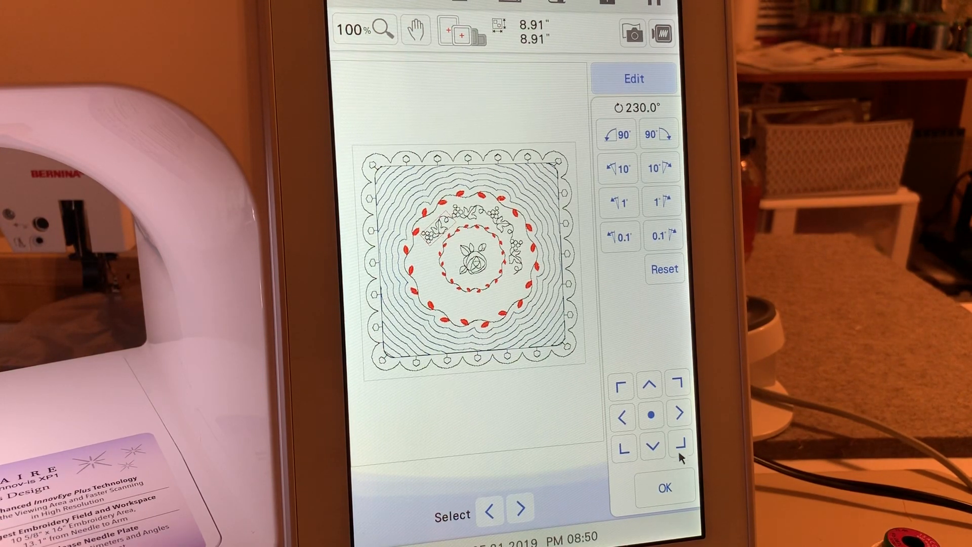
{"action": "left_click", "coordinate": [663, 488]}
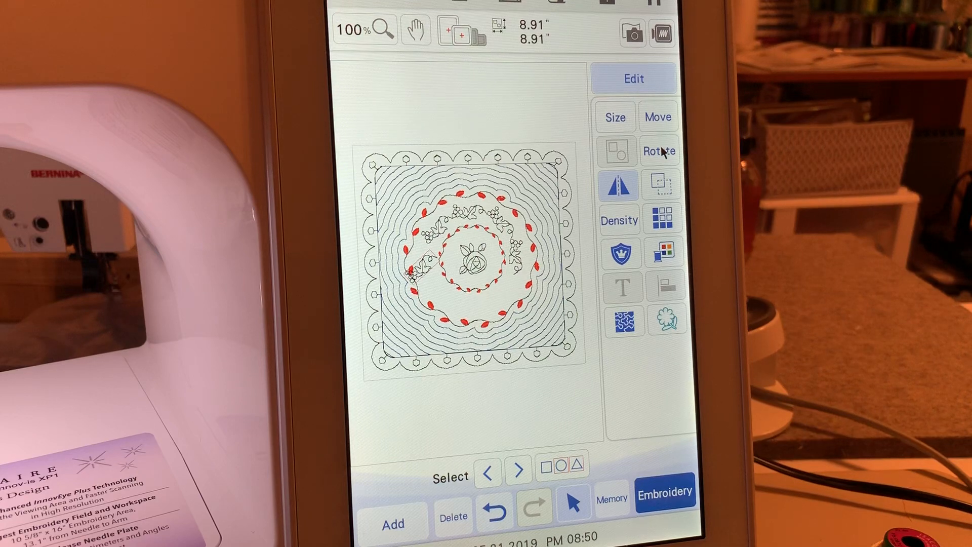
- Rotate the left-side floral motif to an even 180 degrees
{"action": "left_click", "coordinate": [659, 150]}
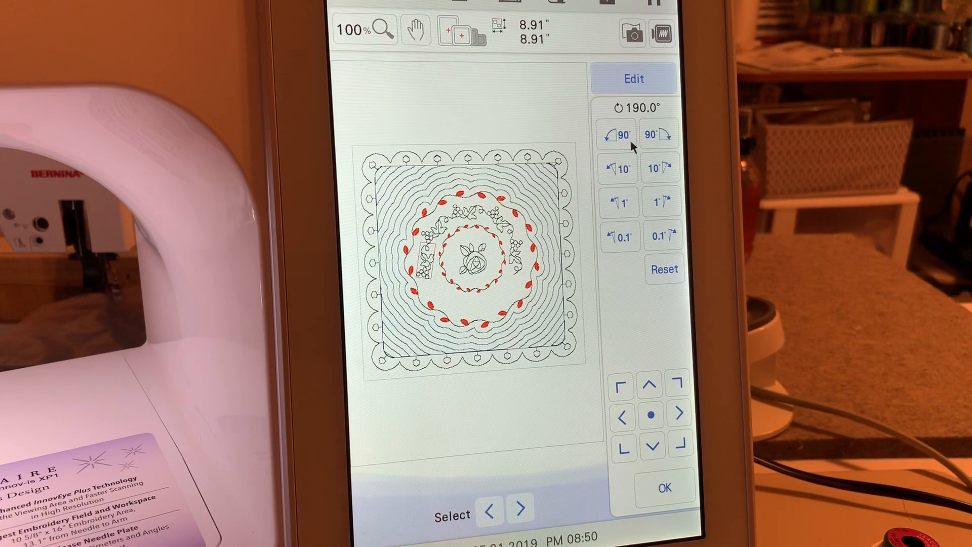
{"action": "left_click", "coordinate": [618, 166]}
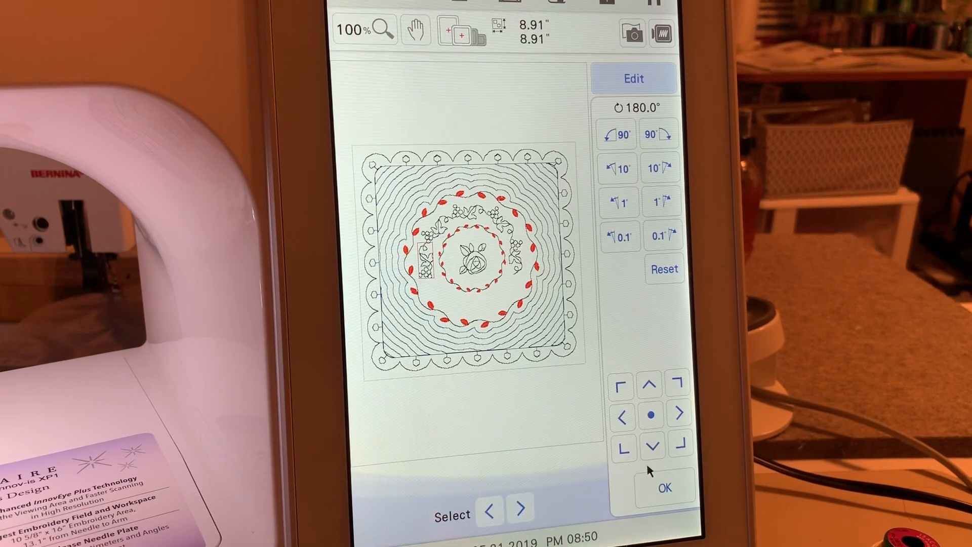
{"action": "left_click", "coordinate": [663, 487]}
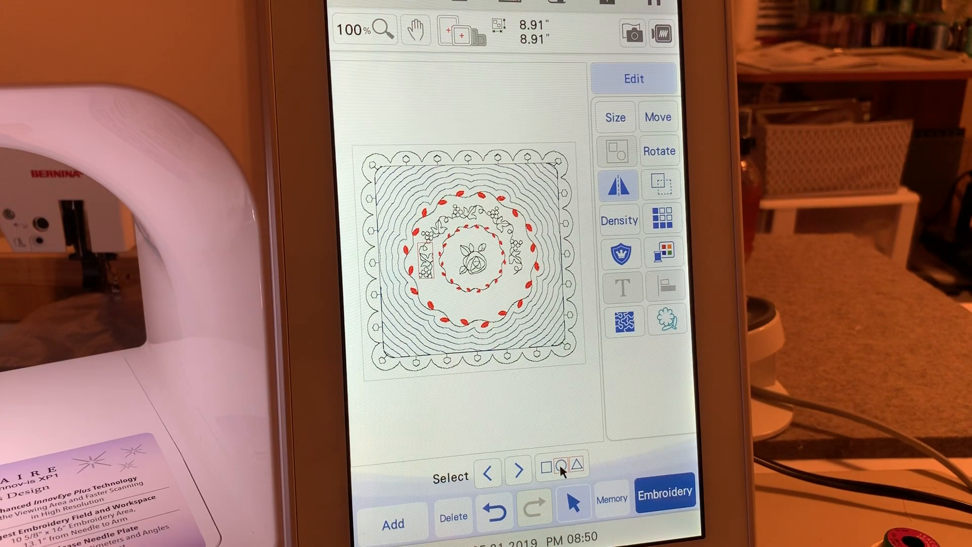
- Group the arc of floral motifs around the top of the ring using multiple selection
{"action": "left_click", "coordinate": [565, 466]}
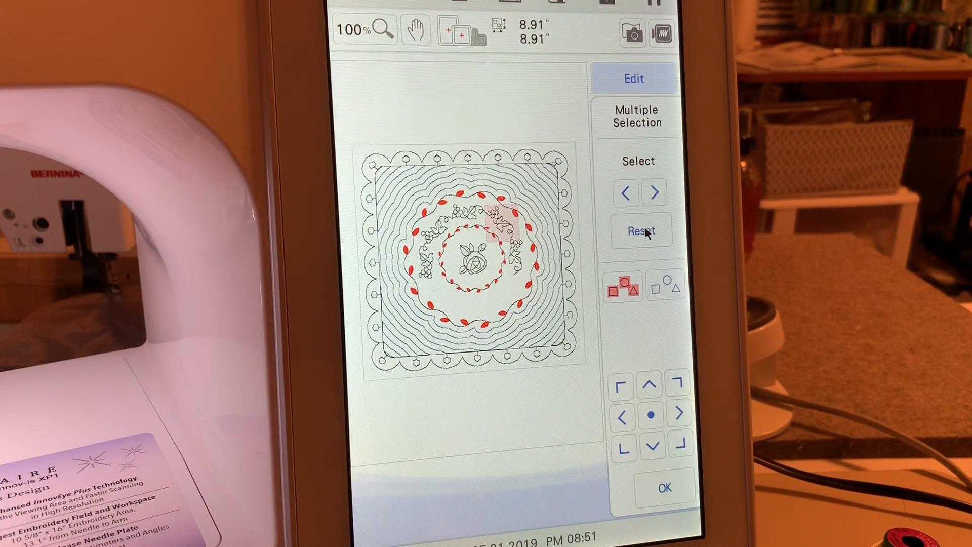
{"action": "left_click", "coordinate": [642, 230]}
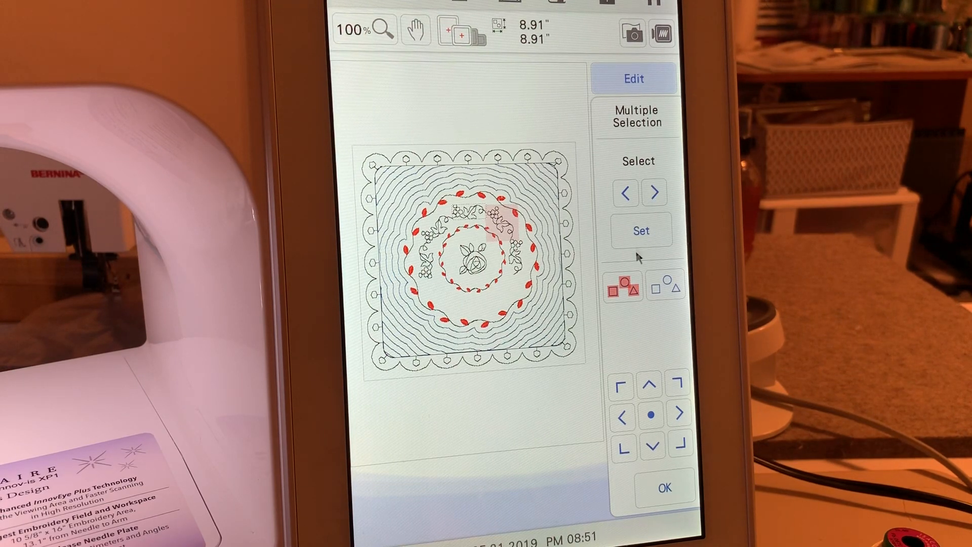
{"action": "left_click", "coordinate": [656, 192]}
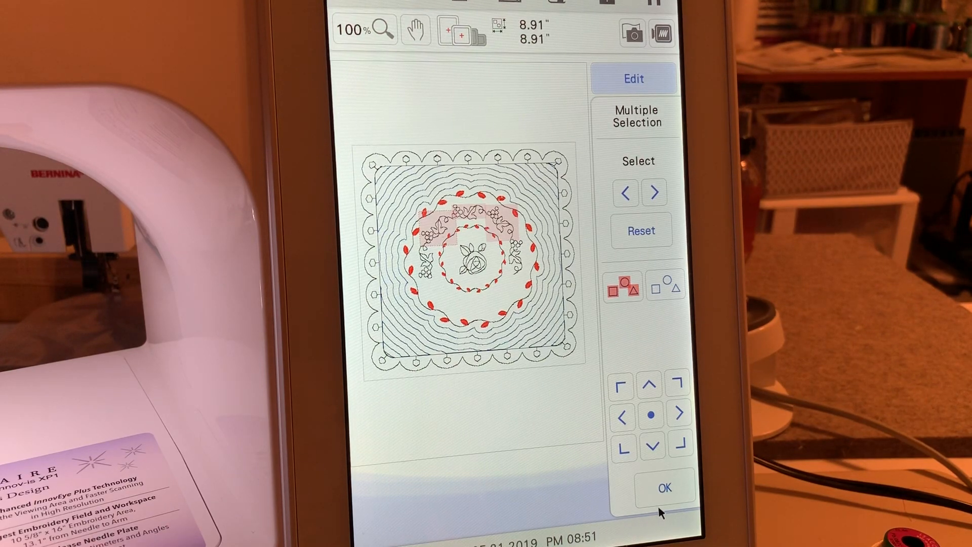
{"action": "left_click", "coordinate": [663, 487]}
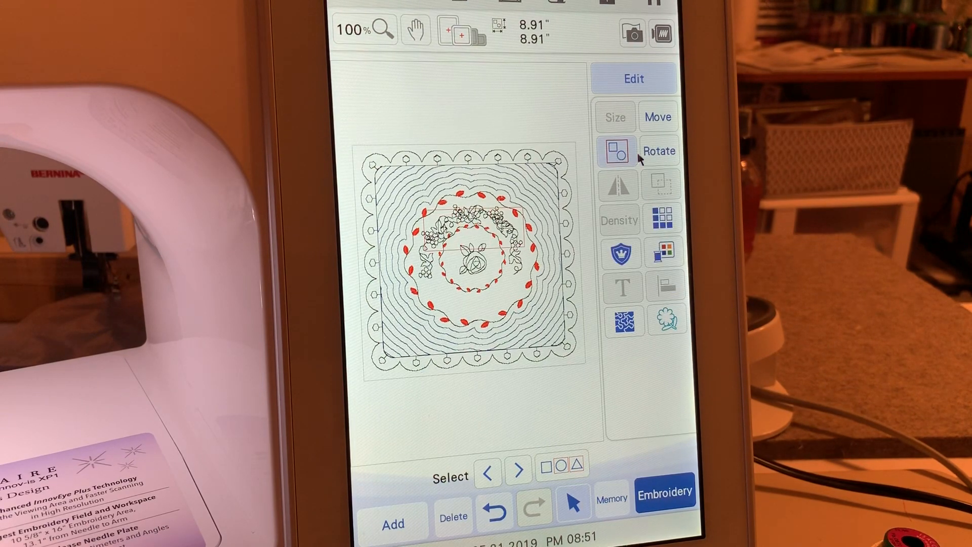
- Rotate the copied floral group 180° to close the ring, then show an enlarged preview of the finished block
{"action": "left_click", "coordinate": [658, 150]}
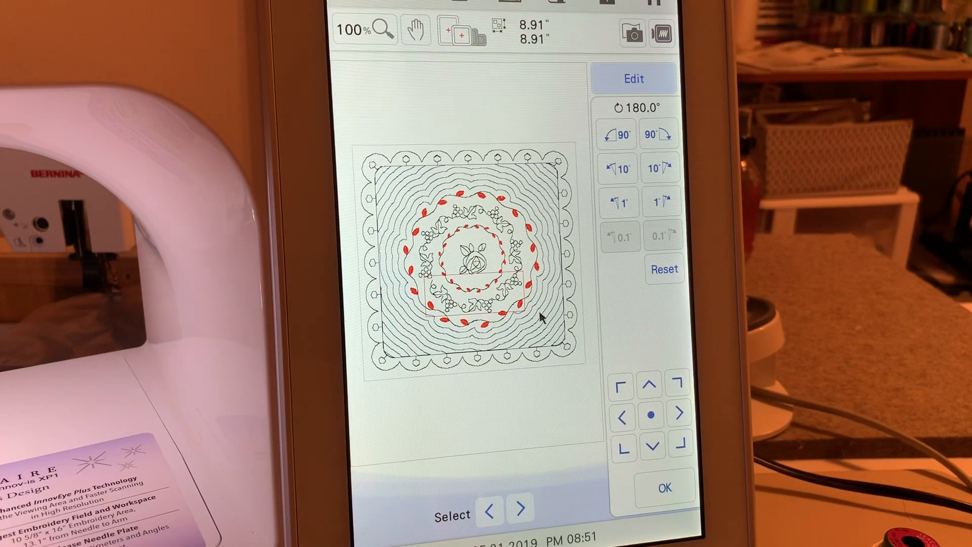
{"action": "mouse_move", "coordinate": [469, 308]}
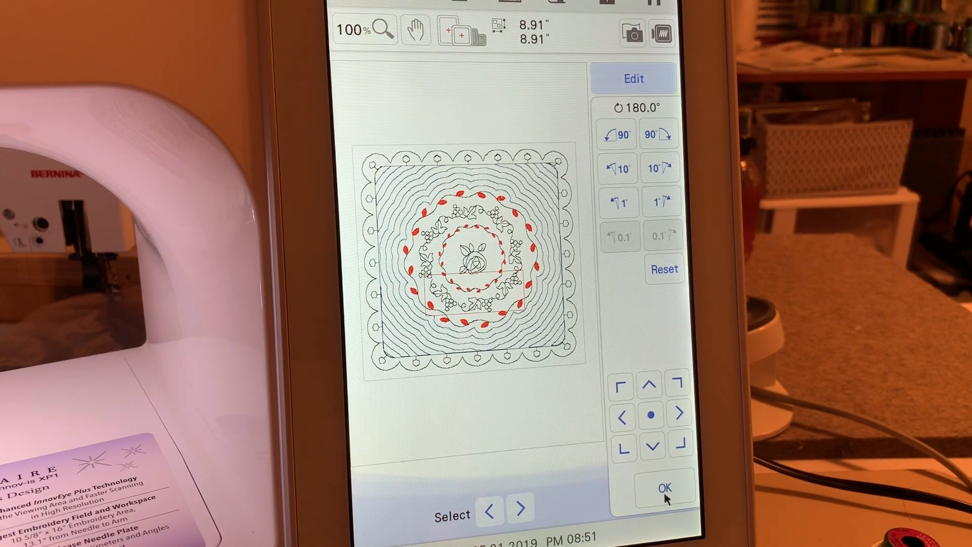
{"action": "left_click", "coordinate": [664, 486]}
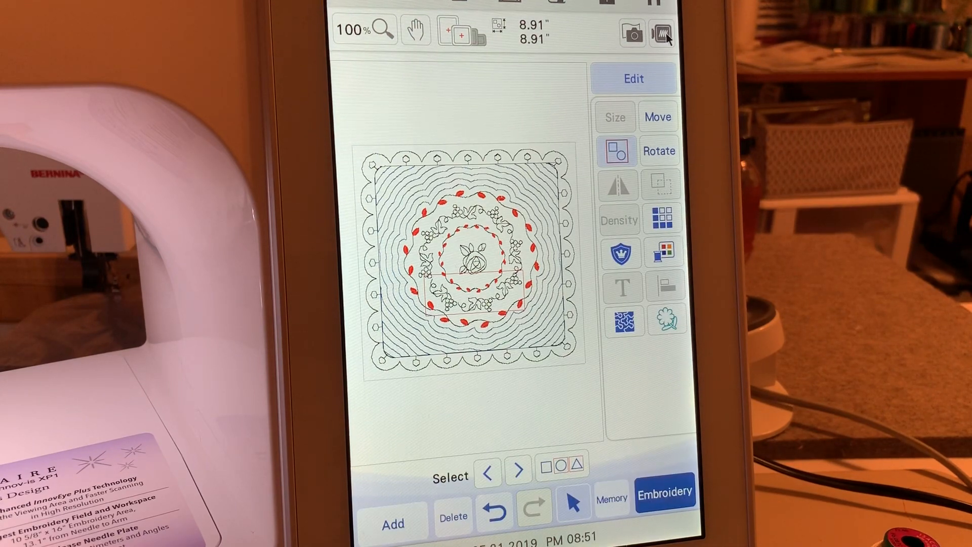
{"action": "left_click", "coordinate": [660, 32]}
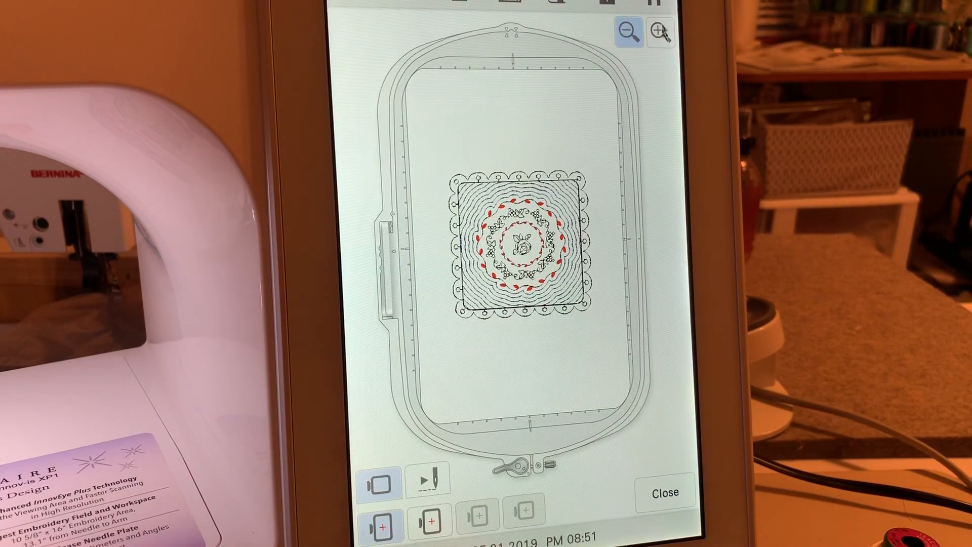
{"action": "left_click", "coordinate": [660, 32]}
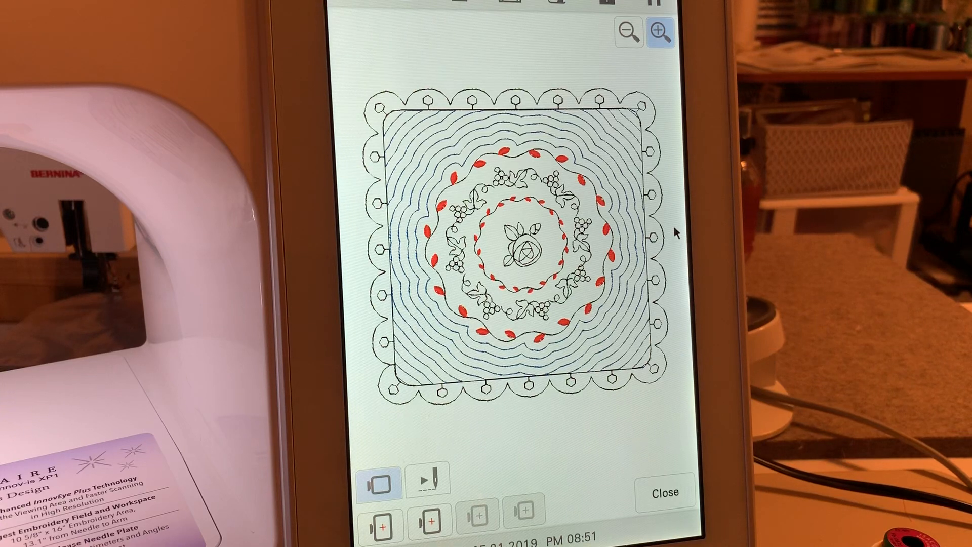